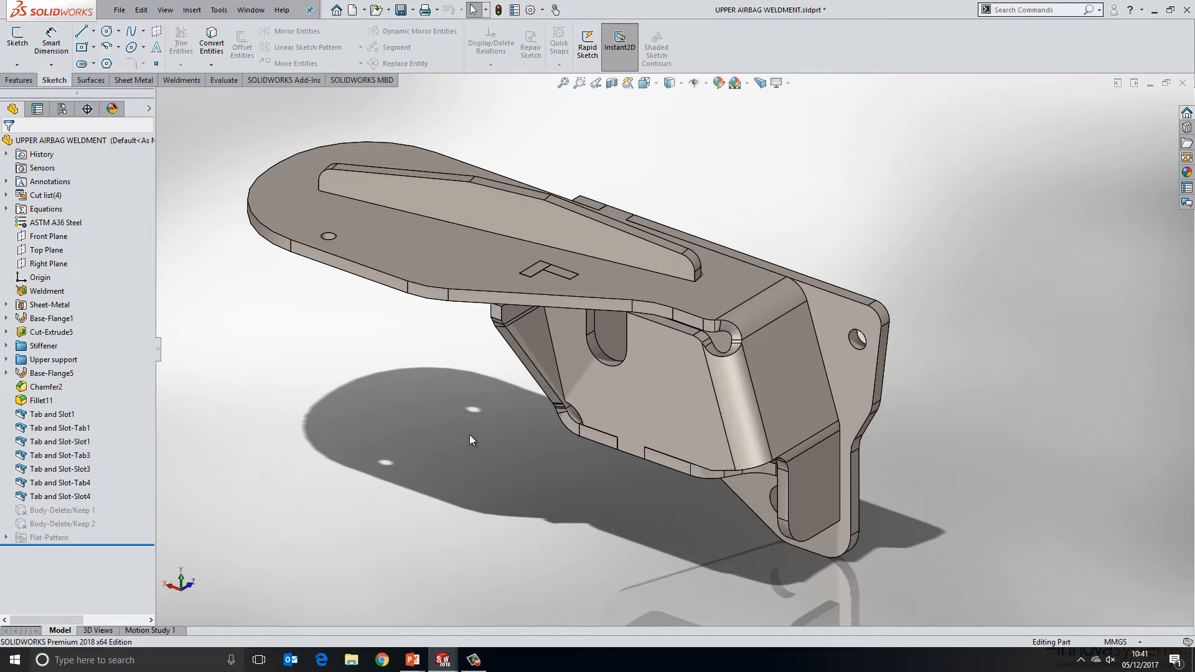
{"action": "mouse_move", "coordinate": [448, 427]}
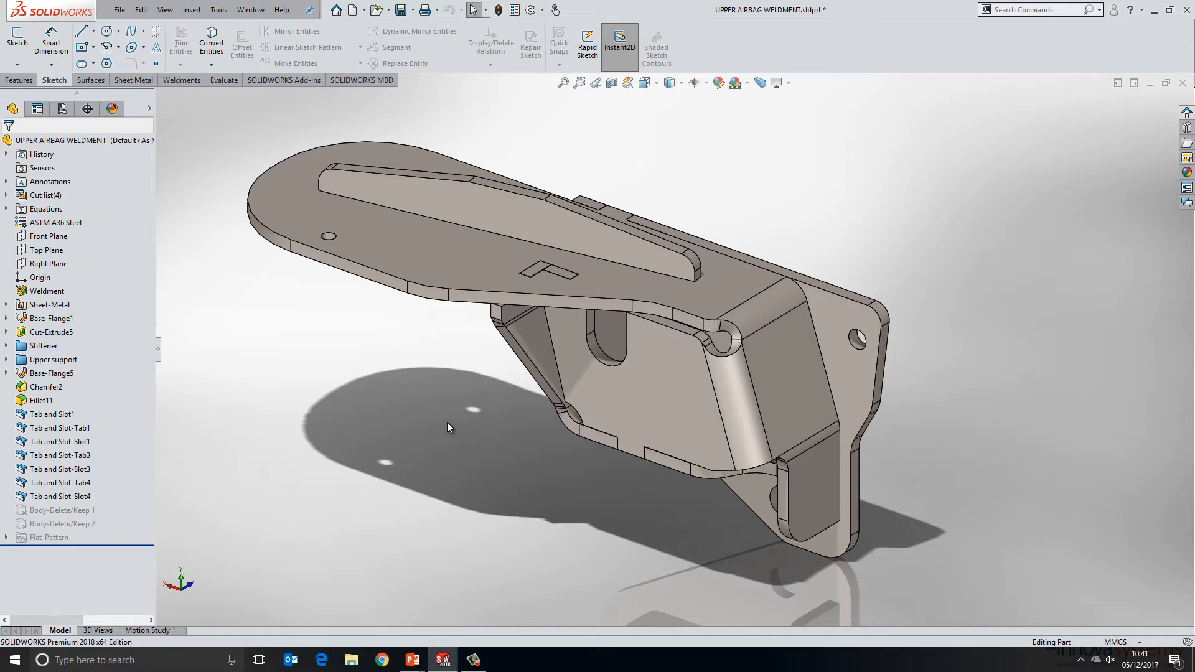
Step: Show the upper airbag weldment's configurations, including Default As Machined and the plate flats
{"action": "left_click", "coordinate": [18, 81]}
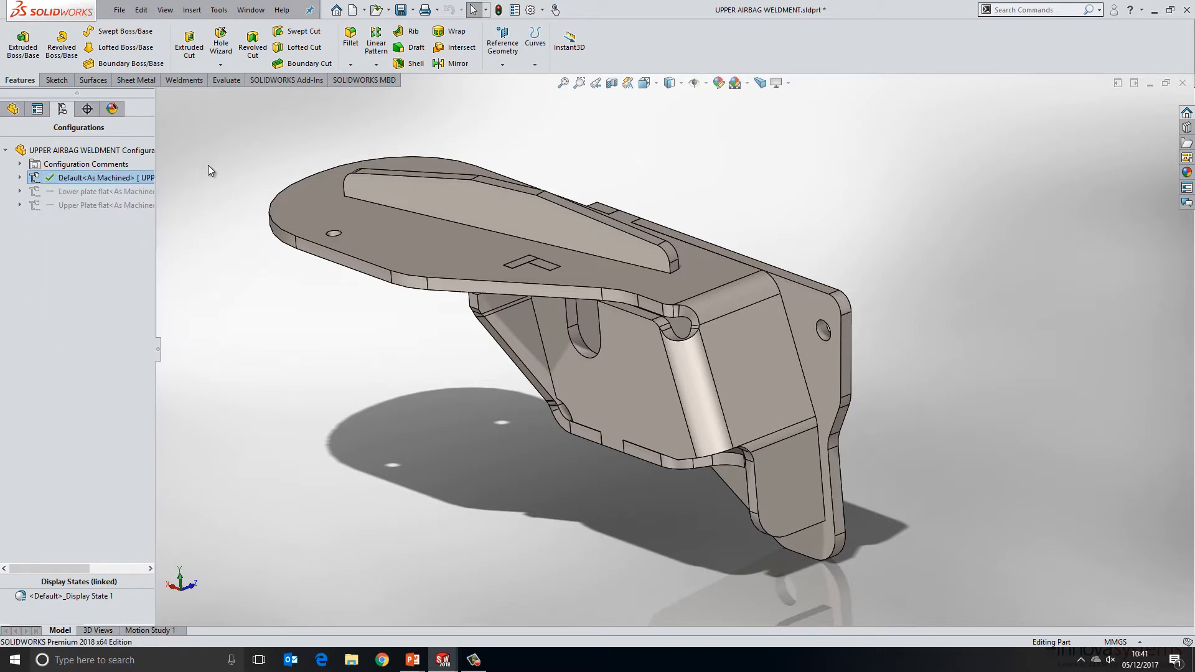
Step: Expand the Default configuration to reveal ExplView1 and its five explode steps
{"action": "left_click", "coordinate": [20, 177]}
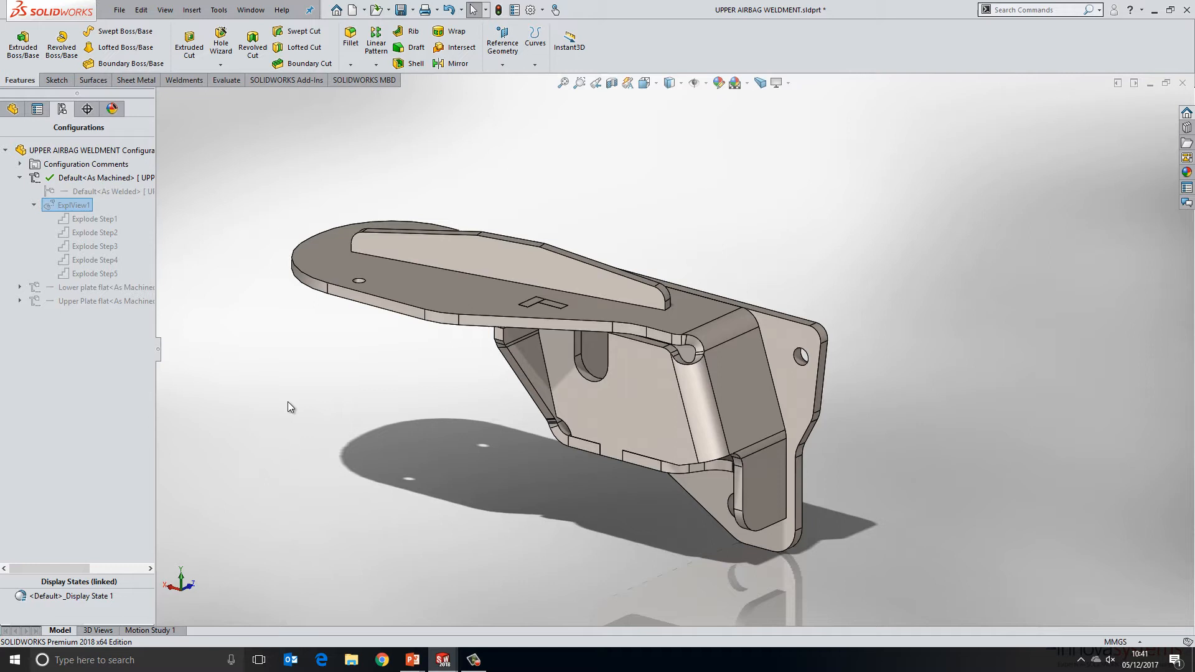
{"action": "mouse_move", "coordinate": [289, 390]}
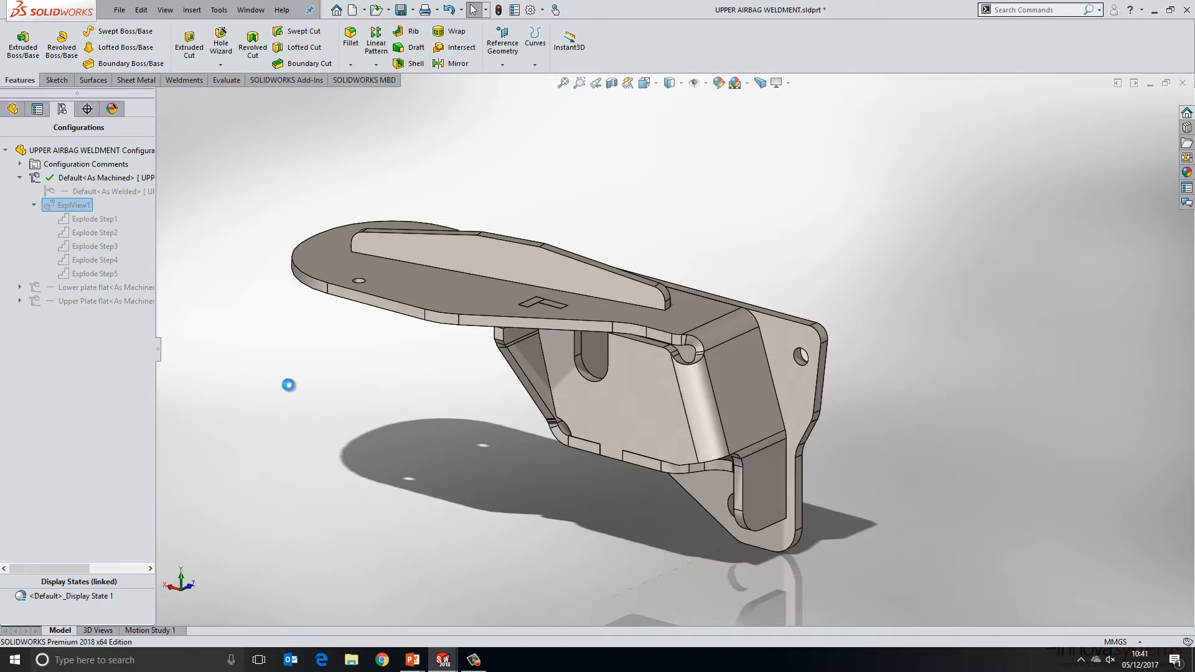
{"action": "mouse_move", "coordinate": [320, 349]}
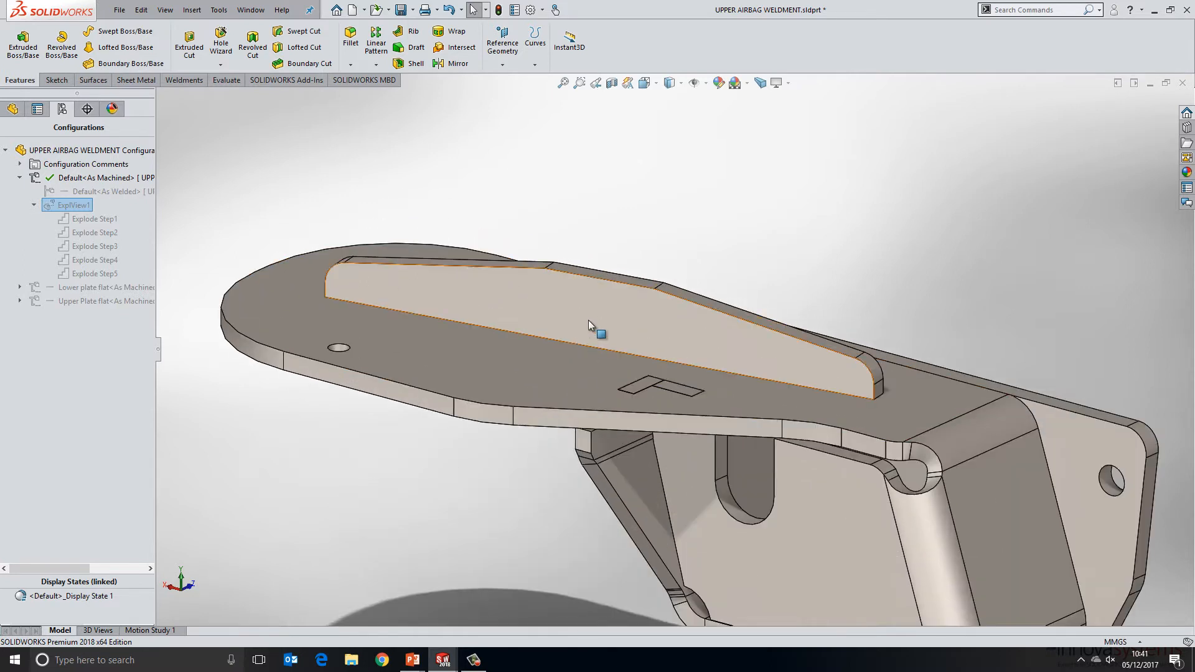
{"action": "mouse_move", "coordinate": [573, 293]}
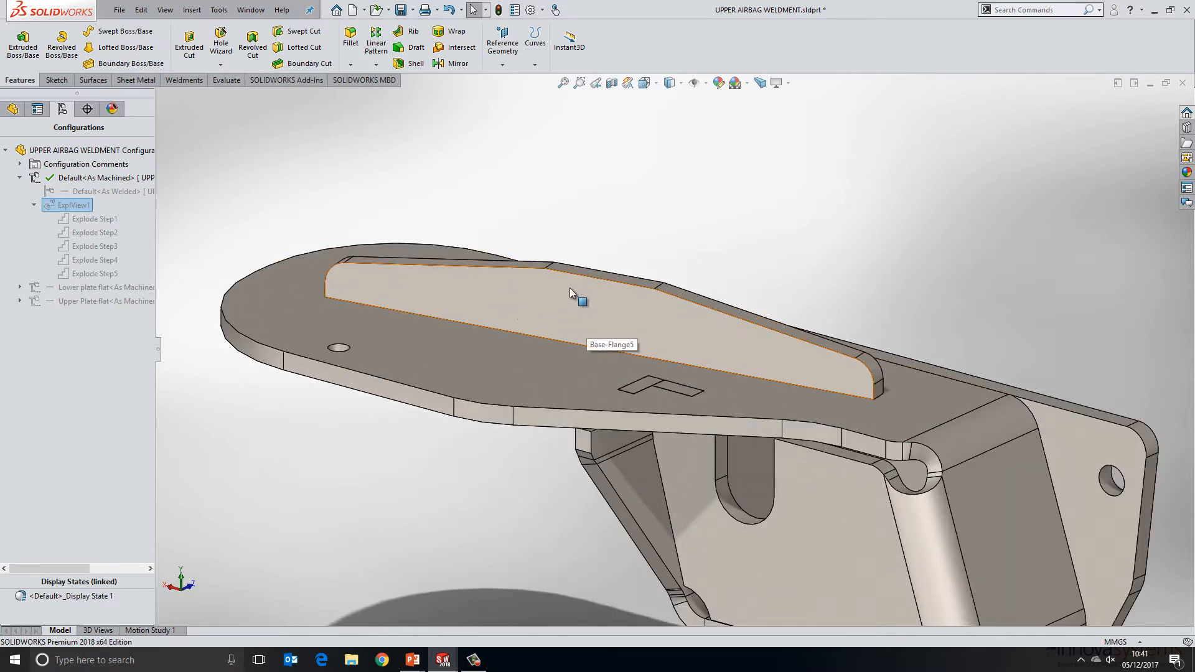
{"action": "mouse_move", "coordinate": [533, 388]}
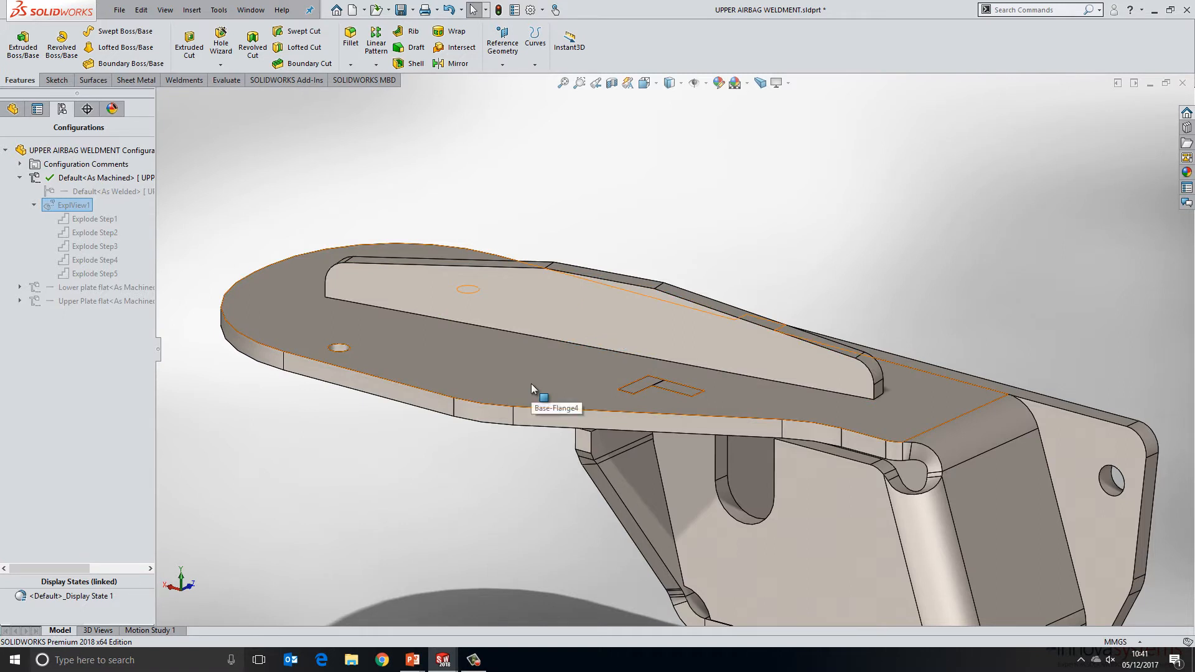
{"action": "mouse_move", "coordinate": [135, 80]}
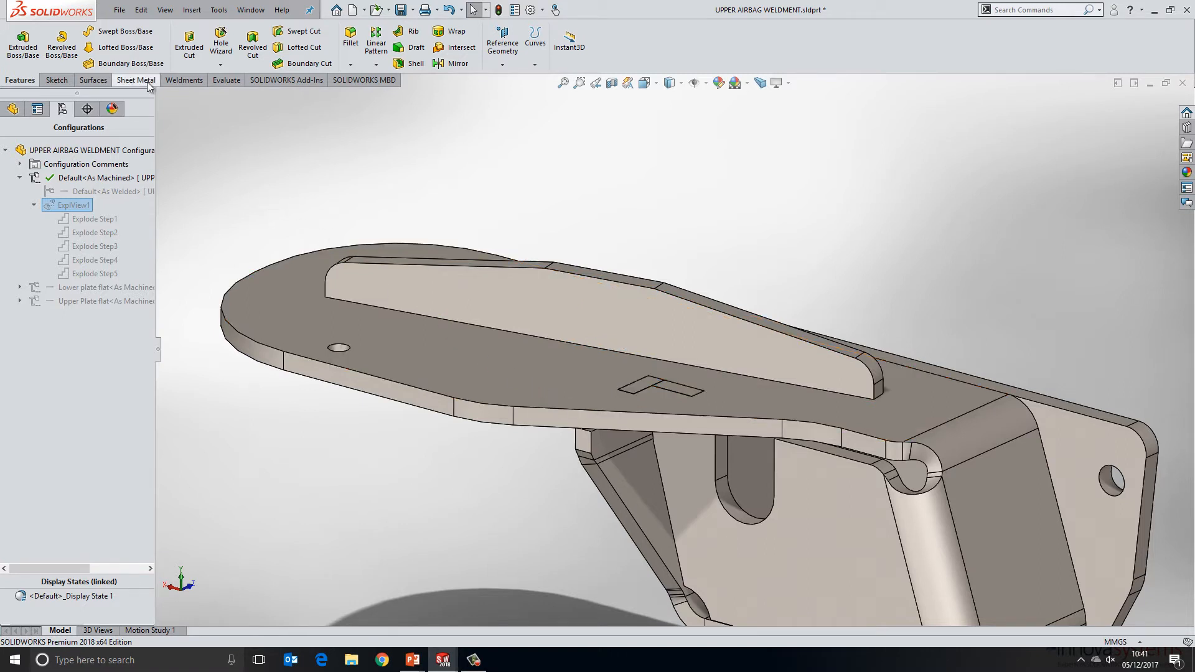
Step: Launch the Tab and Slot command from the Sheet Metal tools
{"action": "left_click", "coordinate": [135, 80]}
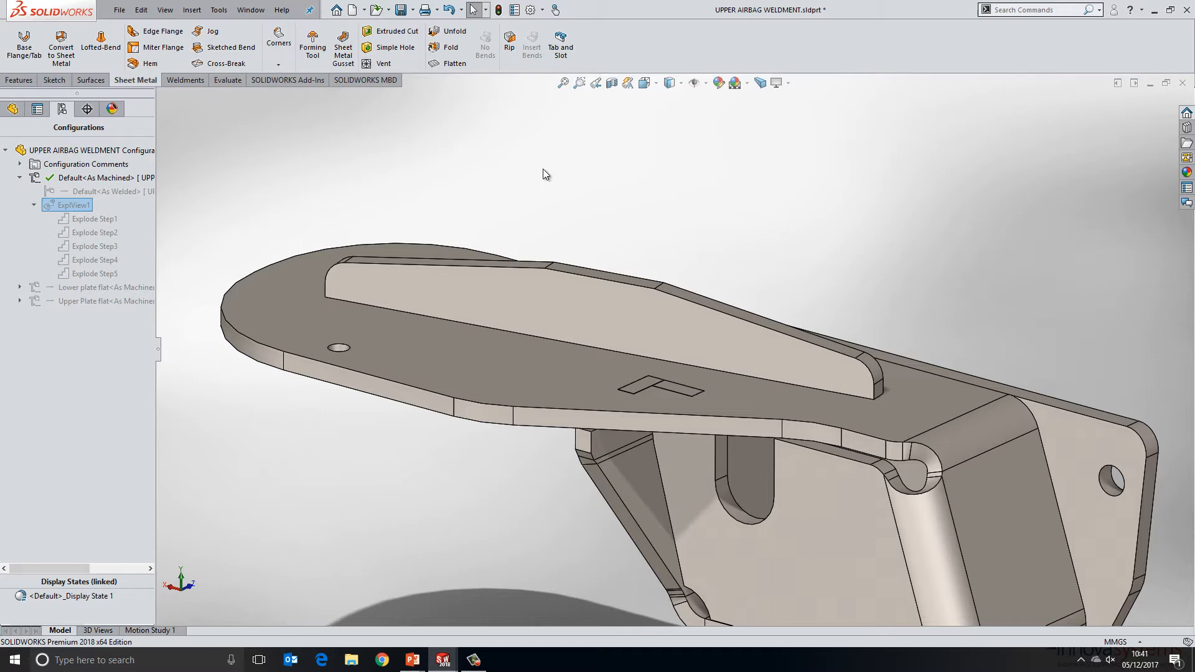
{"action": "mouse_move", "coordinate": [560, 44]}
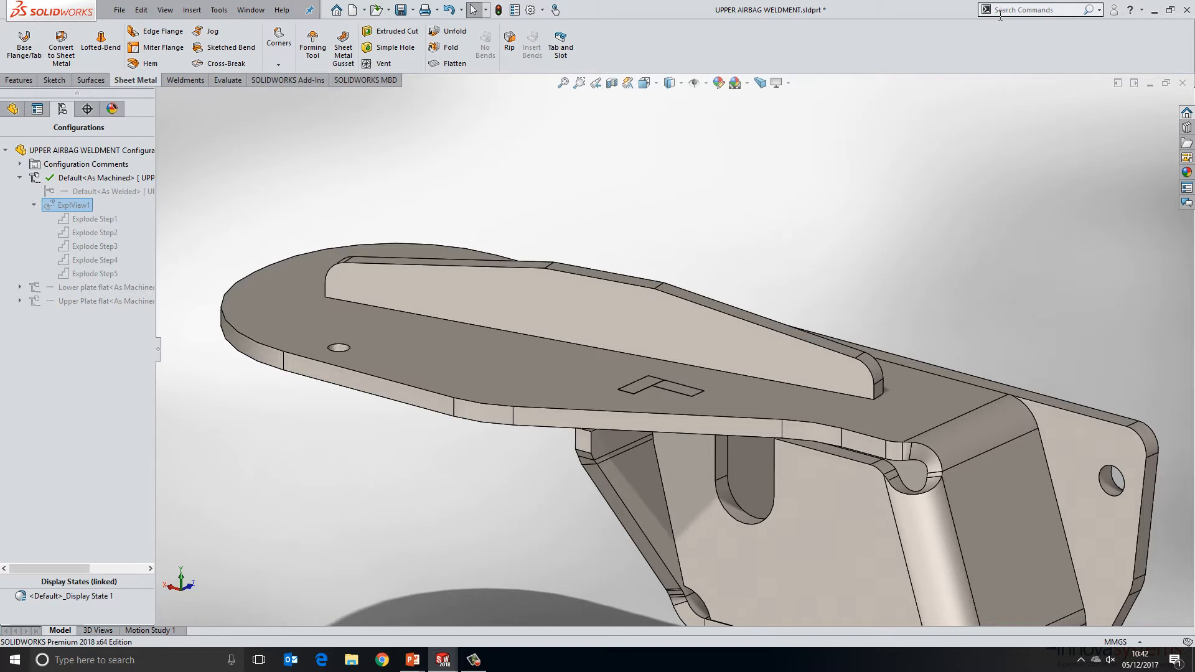
{"action": "mouse_move", "coordinate": [734, 211]}
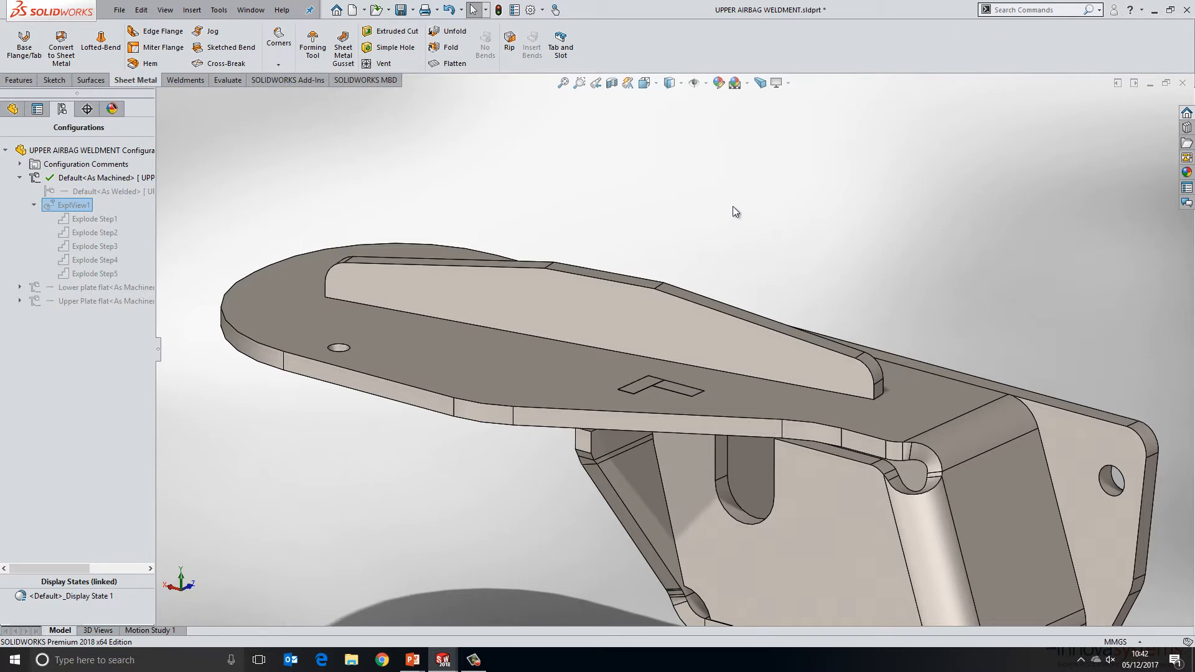
{"action": "left_click", "coordinate": [561, 44]}
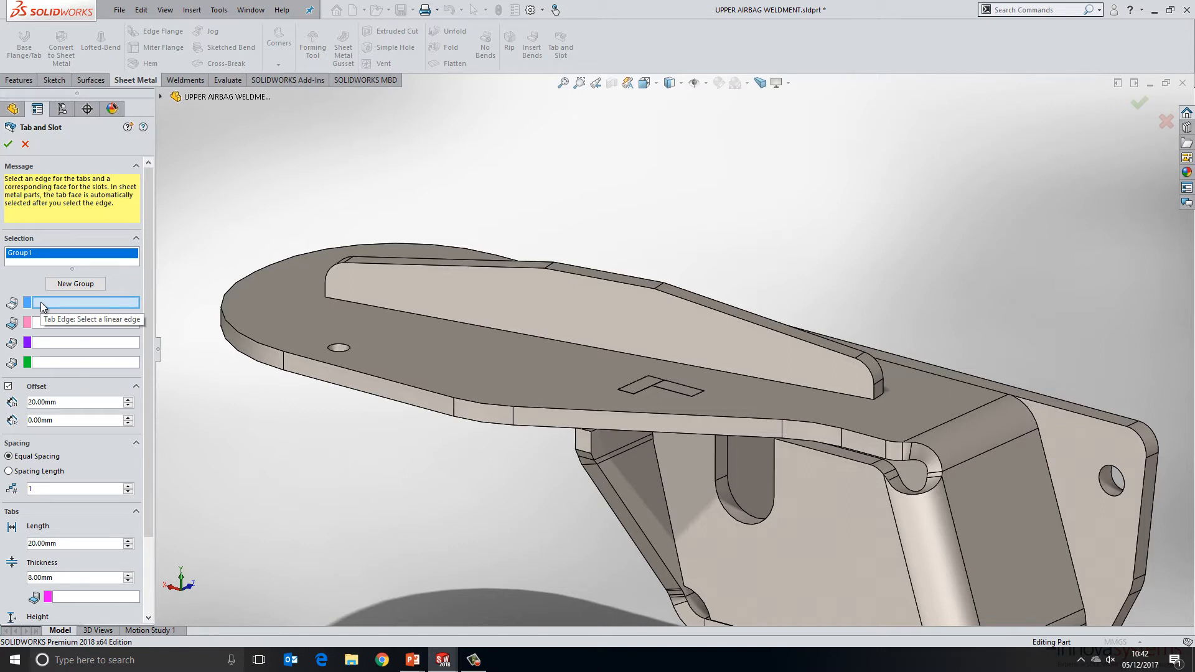
Step: Use the fin's bottom edge for tabs and the hidden base plate face for slots
{"action": "left_click", "coordinate": [522, 337]}
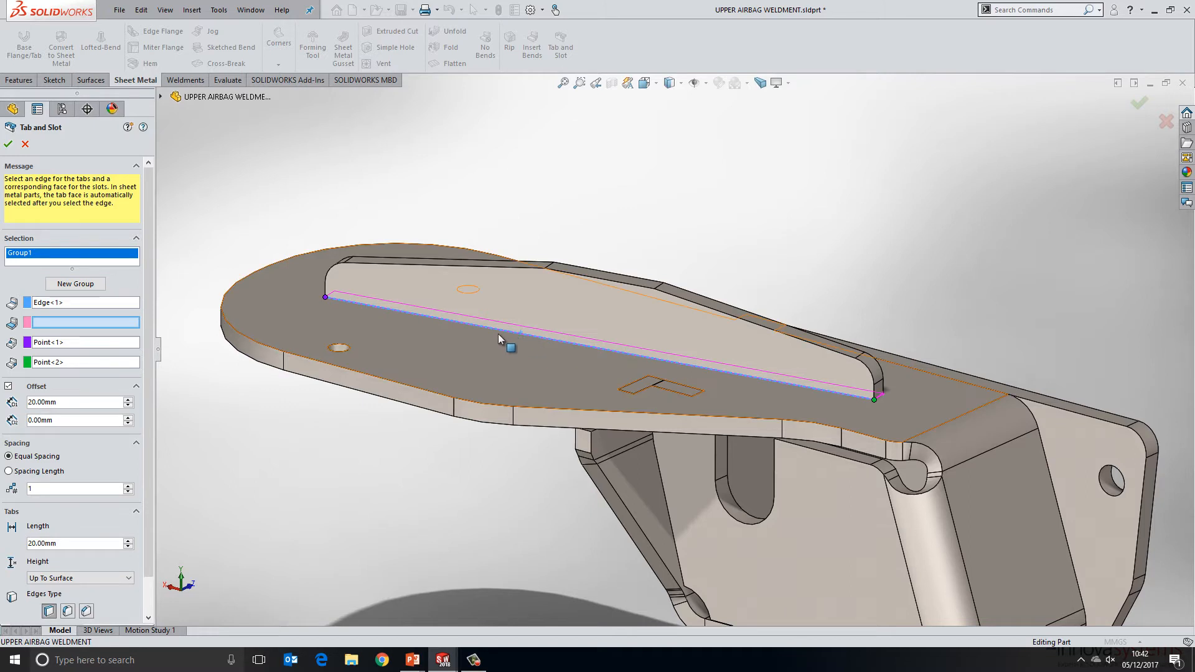
{"action": "mouse_move", "coordinate": [396, 391]}
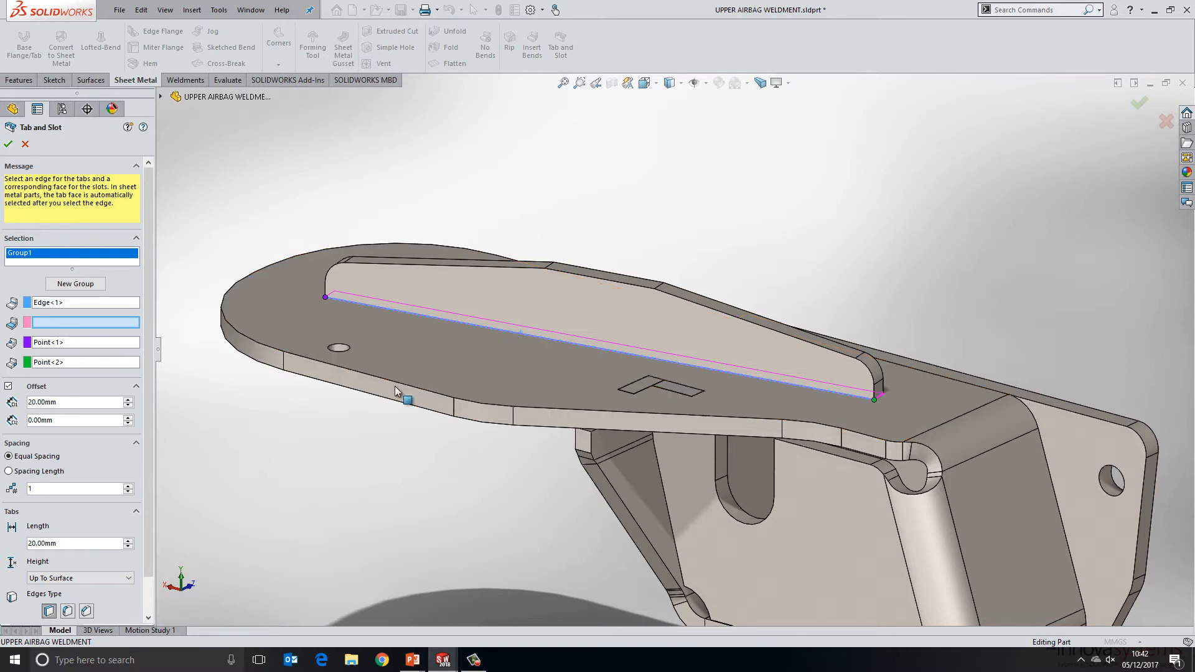
{"action": "mouse_move", "coordinate": [410, 366]}
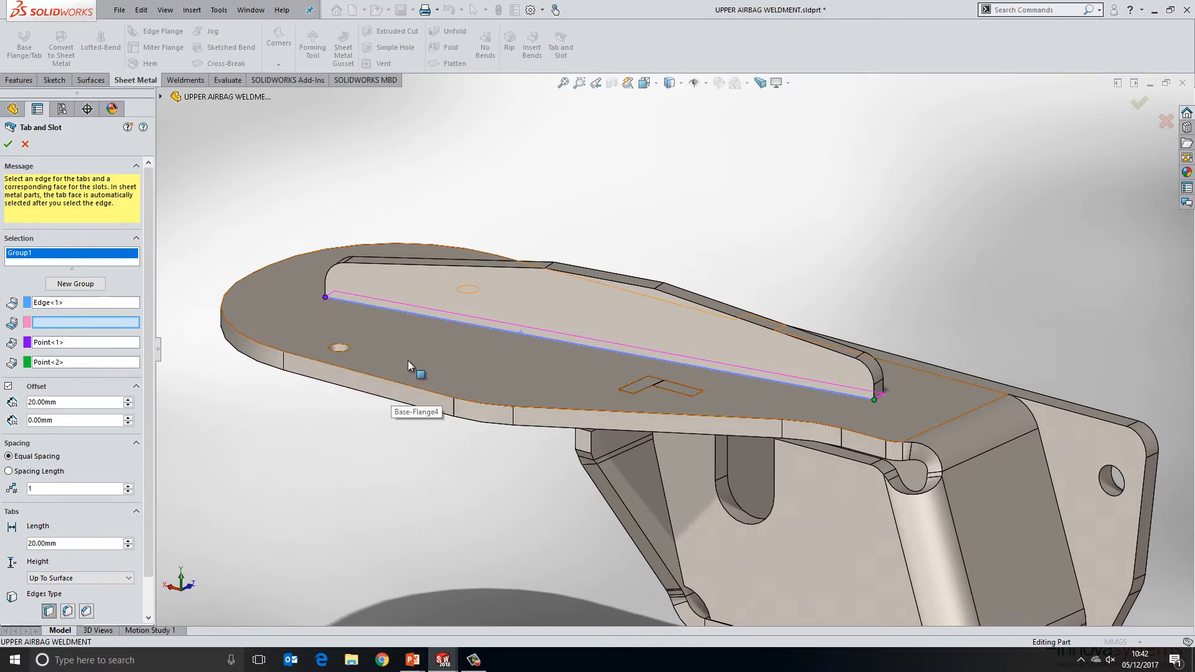
{"action": "mouse_move", "coordinate": [424, 364]}
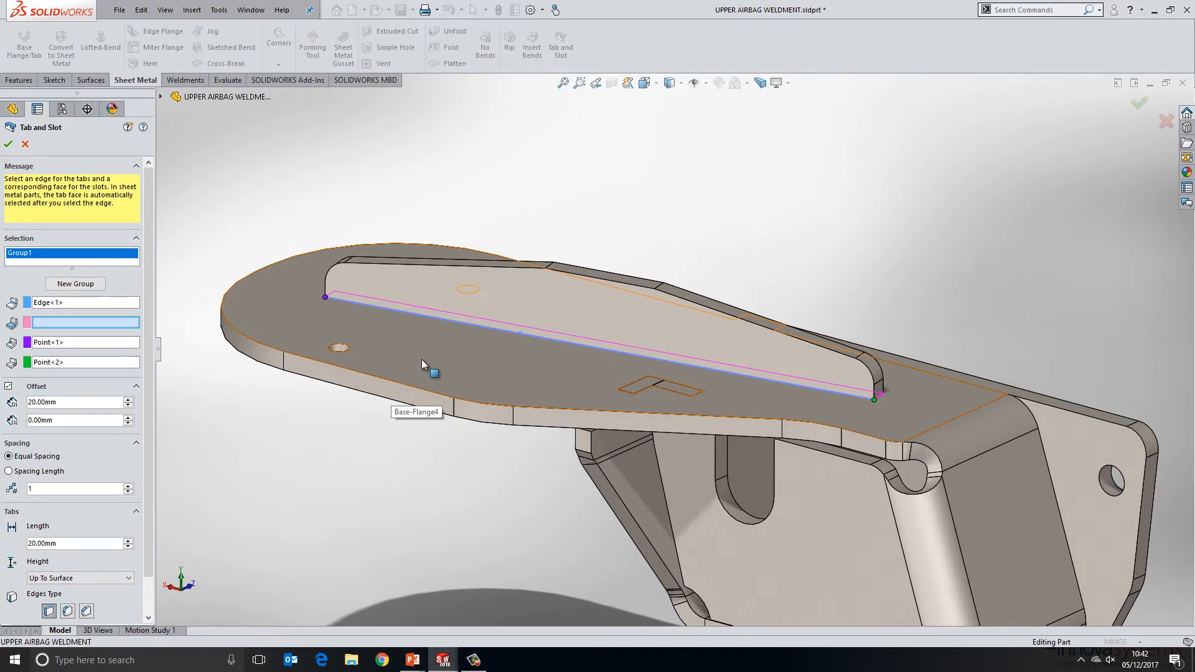
{"action": "right_click", "coordinate": [433, 373]}
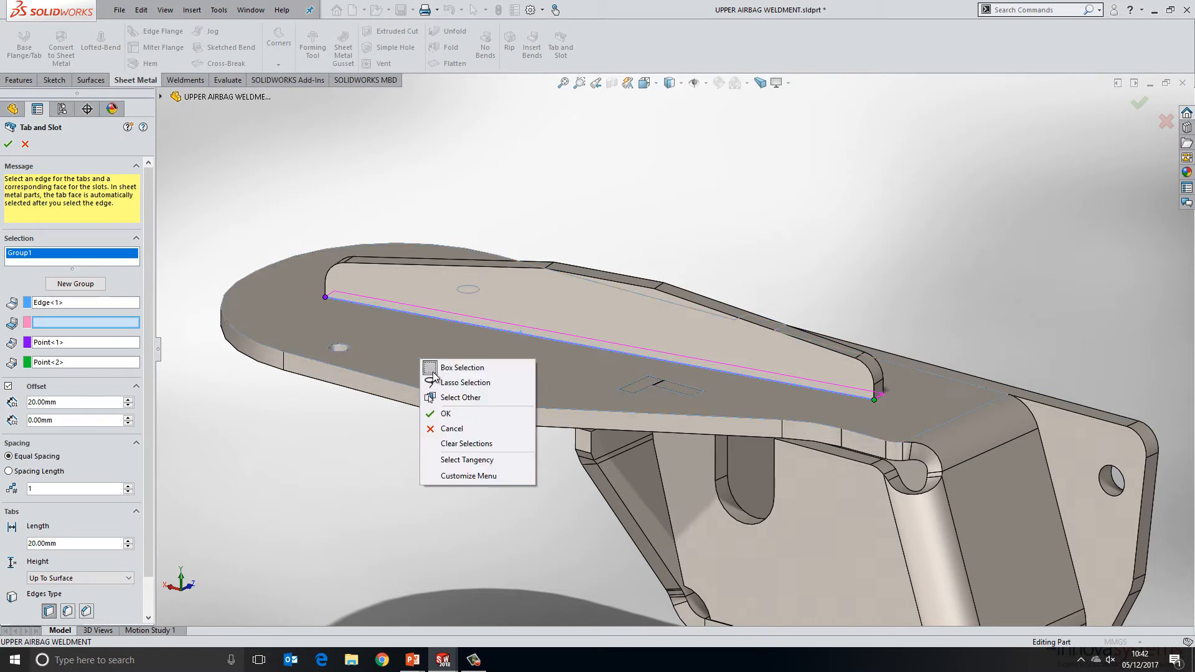
{"action": "left_click", "coordinate": [461, 397]}
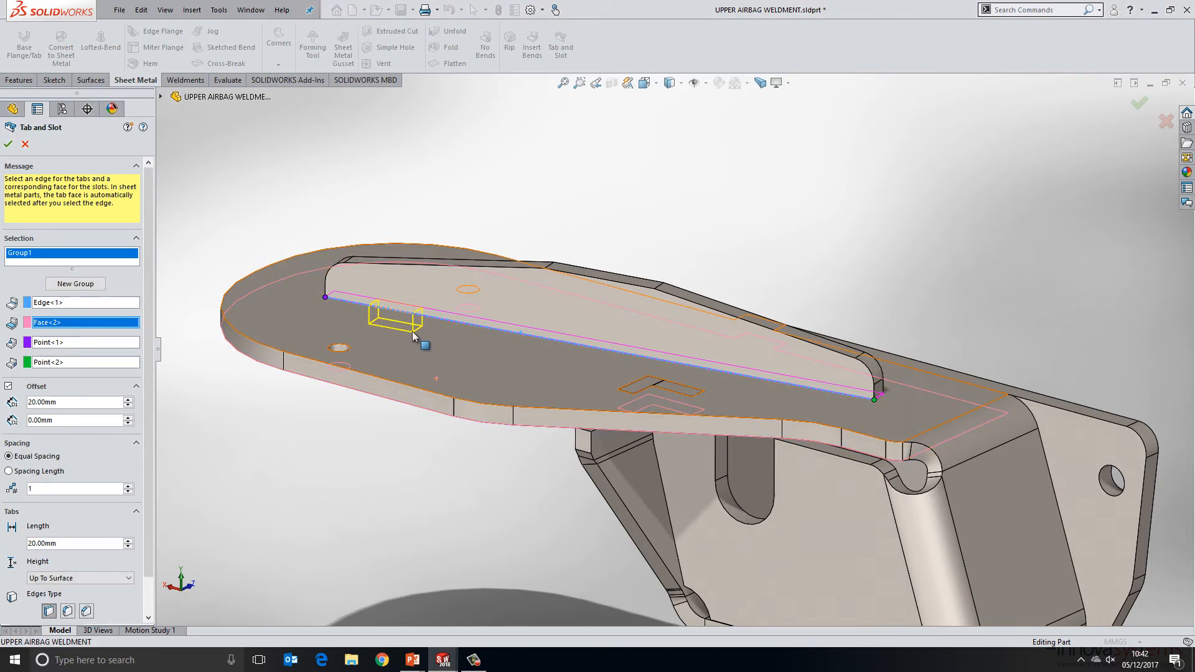
{"action": "mouse_move", "coordinate": [396, 326]}
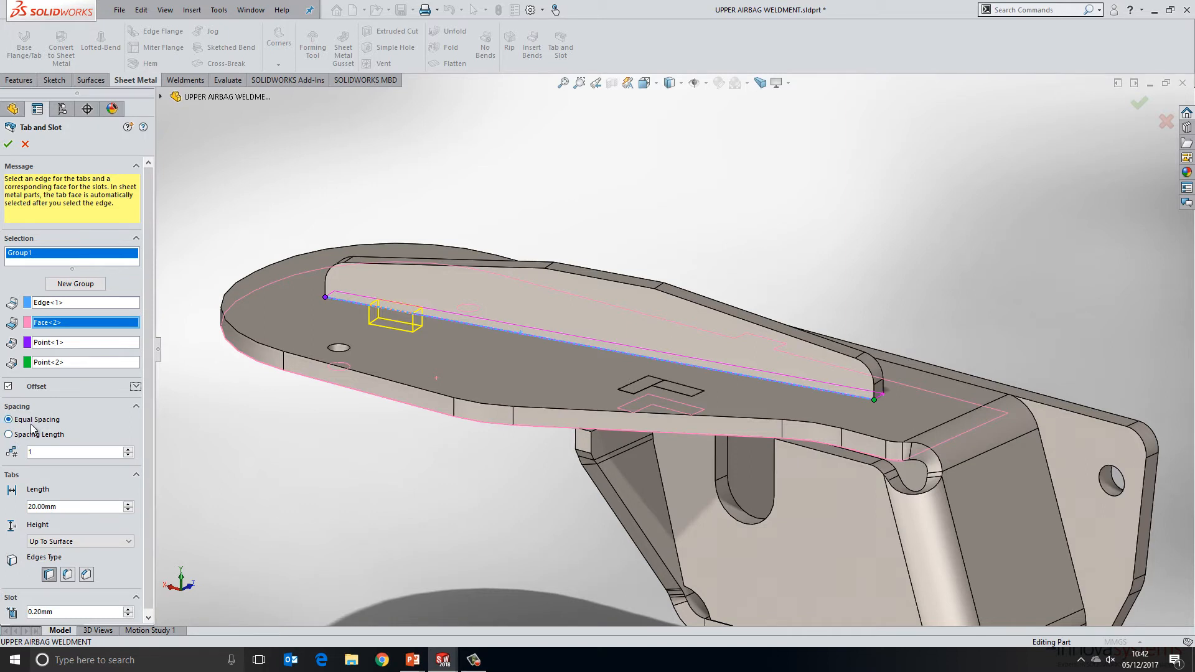
Step: Space three 30 mm tabs equally along the fin edge, with height up to the surface
{"action": "left_click", "coordinate": [129, 449]}
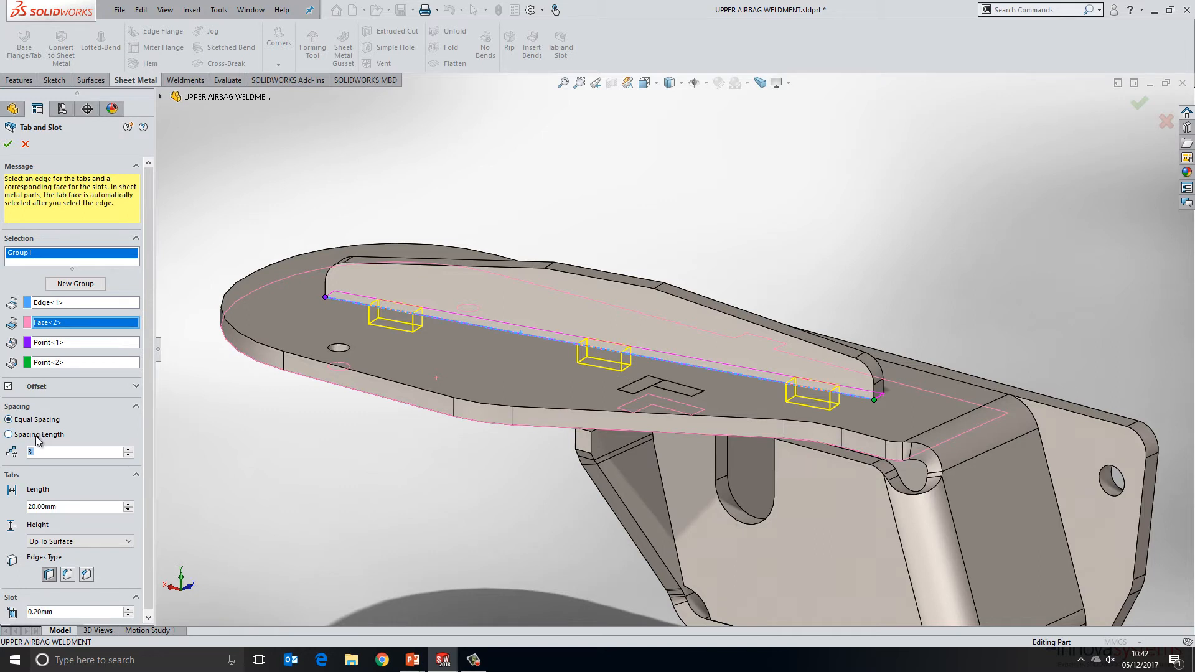
{"action": "mouse_move", "coordinate": [136, 524]}
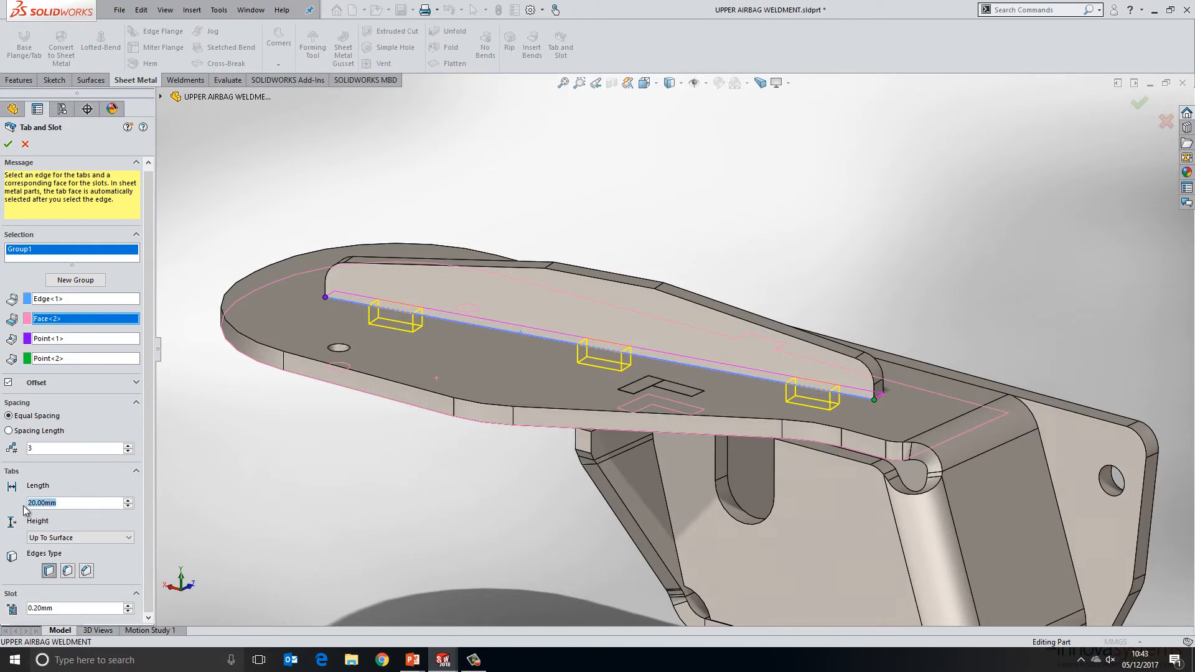
{"action": "type", "text": "30.00mm"}
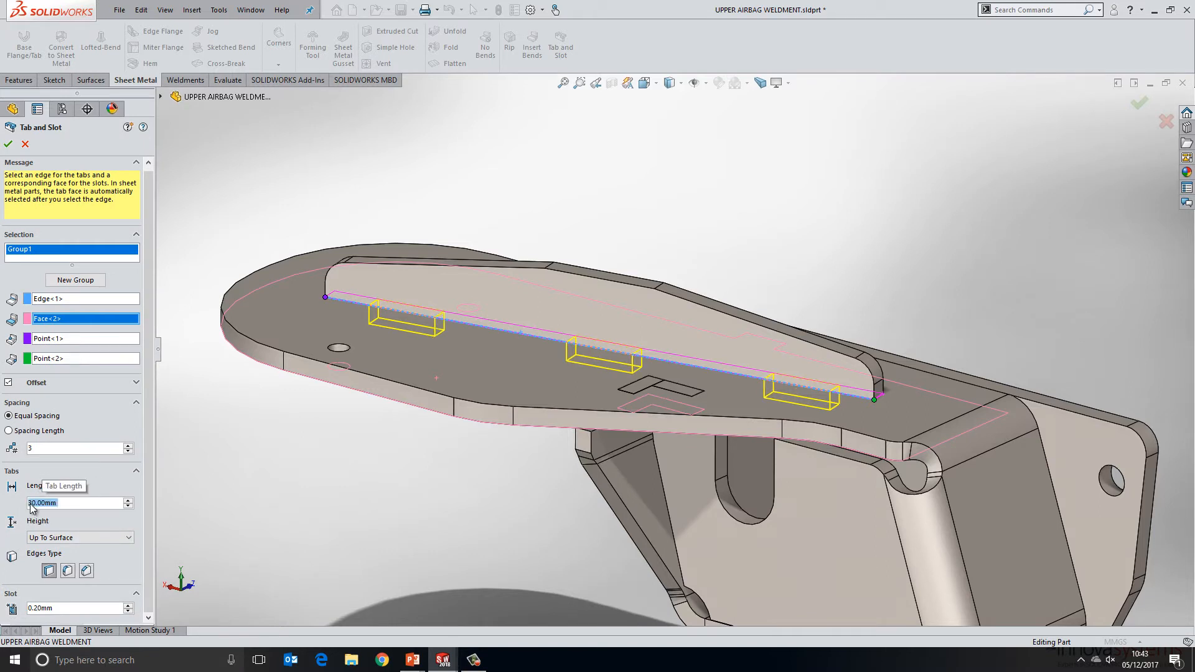
{"action": "mouse_move", "coordinate": [80, 529]}
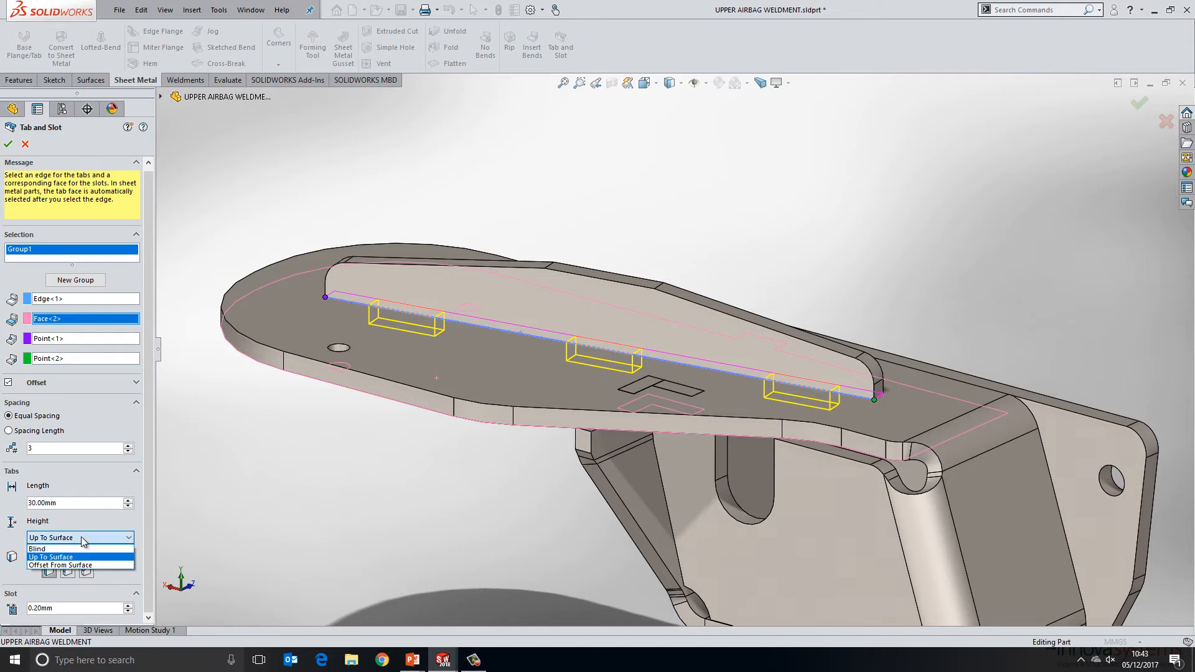
{"action": "mouse_move", "coordinate": [81, 564]}
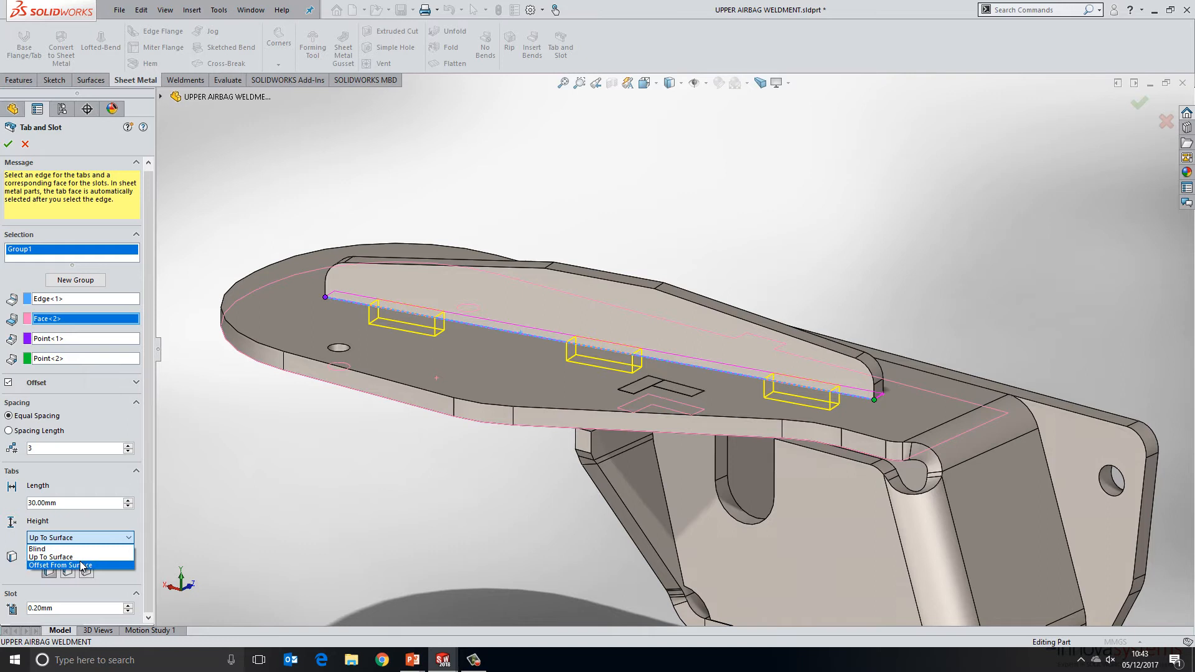
{"action": "left_click", "coordinate": [50, 536]}
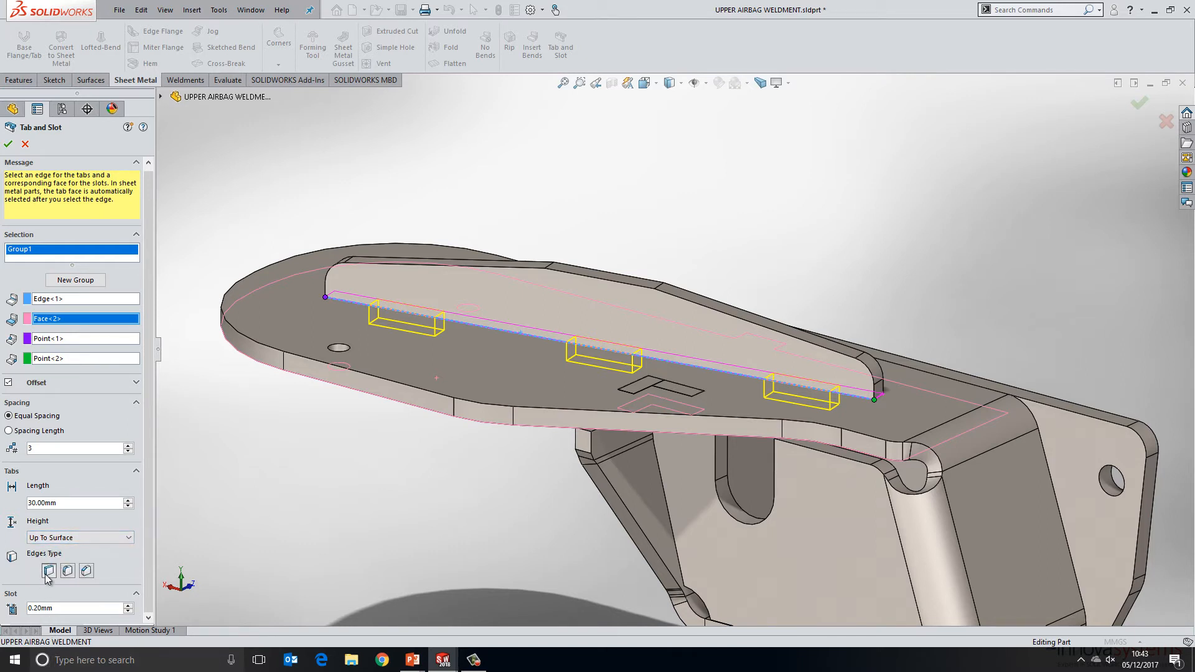
{"action": "mouse_move", "coordinate": [48, 570]}
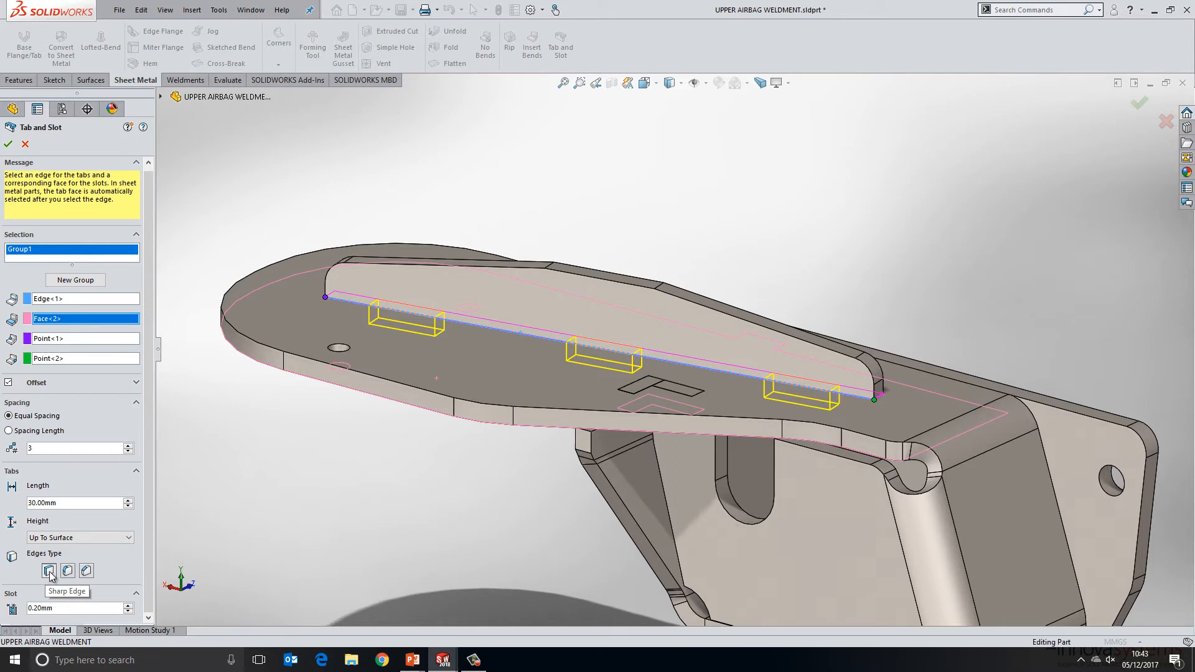
{"action": "mouse_move", "coordinate": [67, 570]}
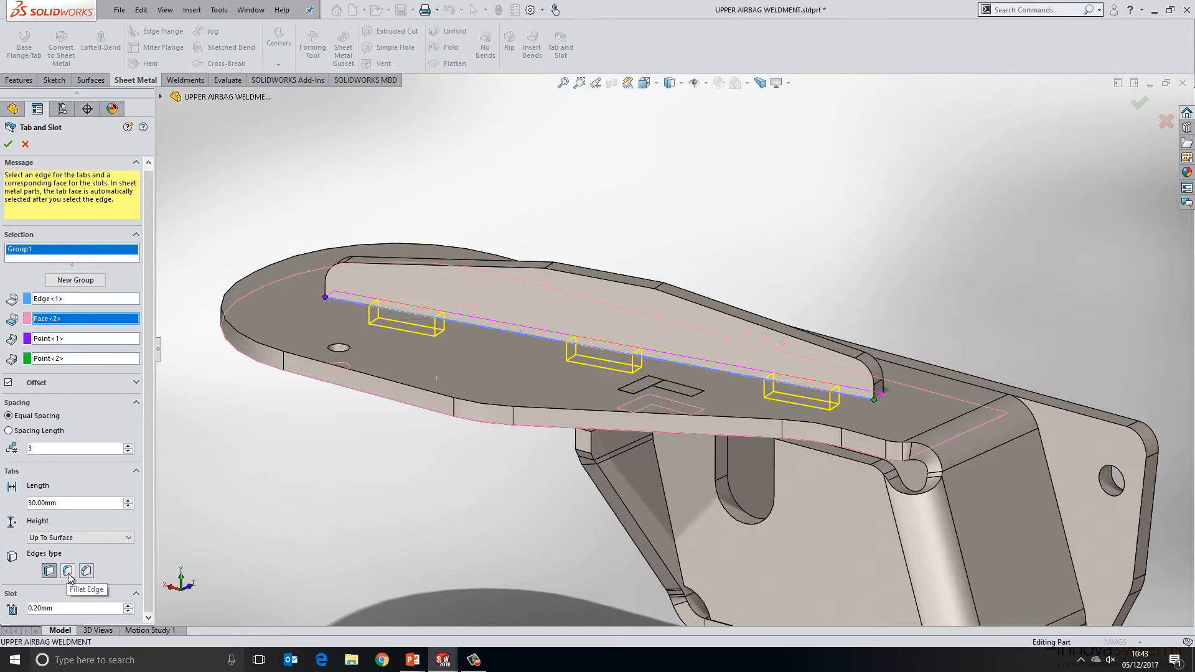
{"action": "mouse_move", "coordinate": [85, 571]}
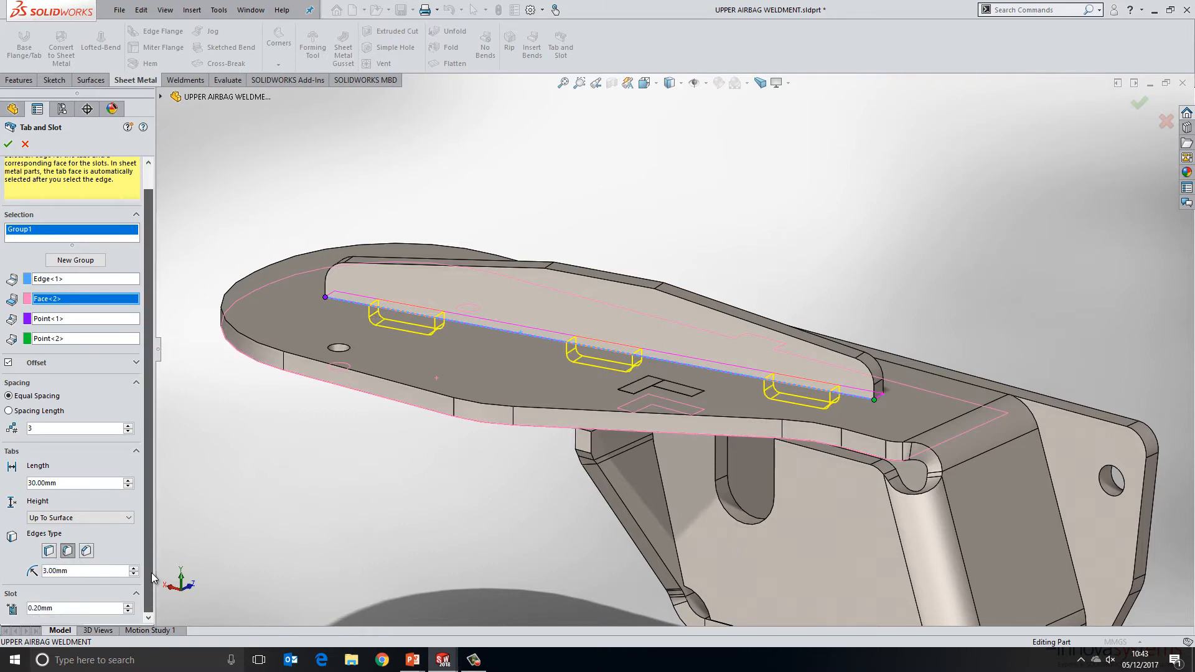
Step: Confirm the Tab and Slot feature with 3 mm filleted tab edges
{"action": "left_click", "coordinate": [72, 607]}
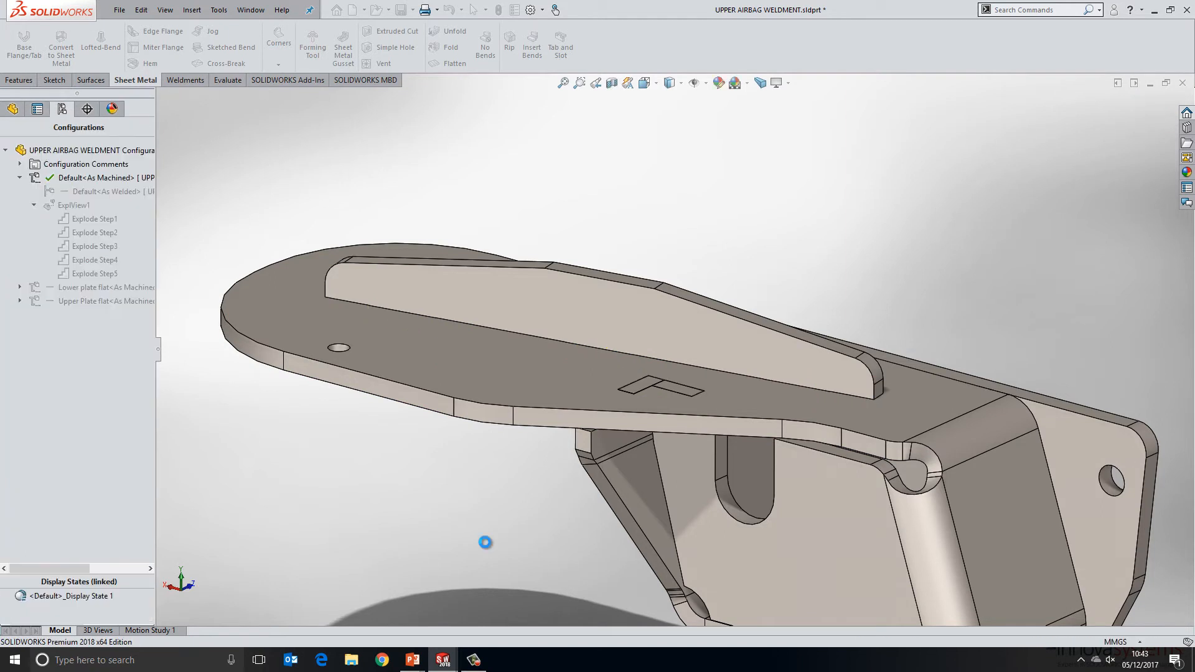
Step: Explode ExplView1 so the fin lifts away, exposing three tabs and plate slots
{"action": "right_click", "coordinate": [73, 205]}
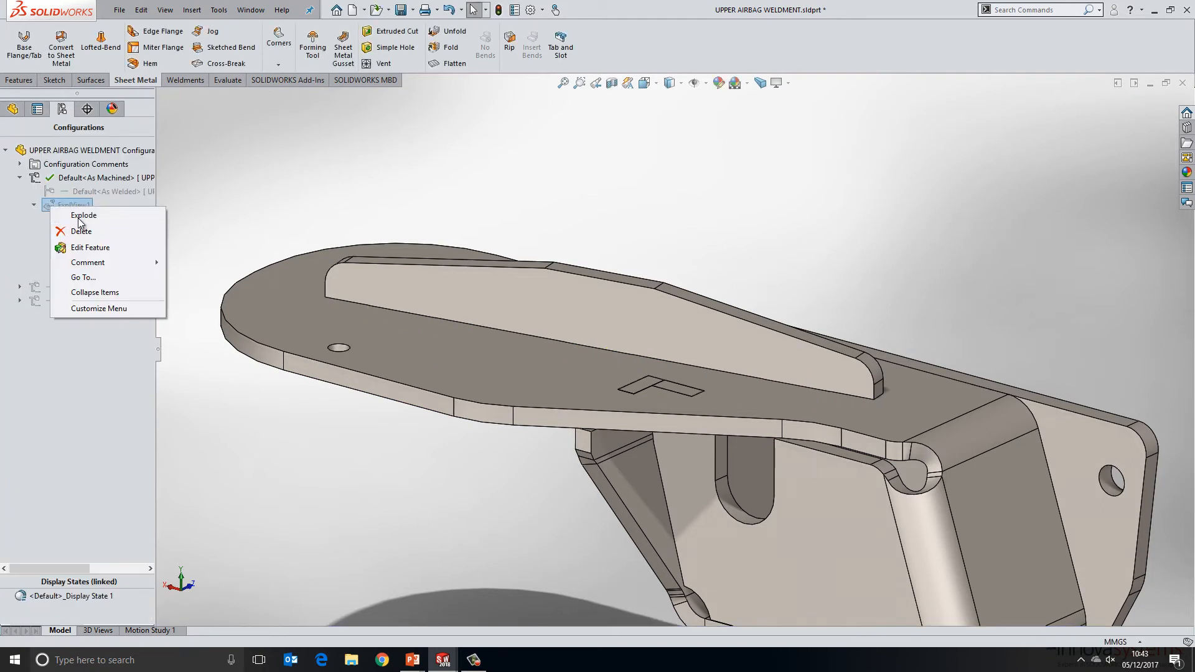
{"action": "left_click", "coordinate": [83, 214]}
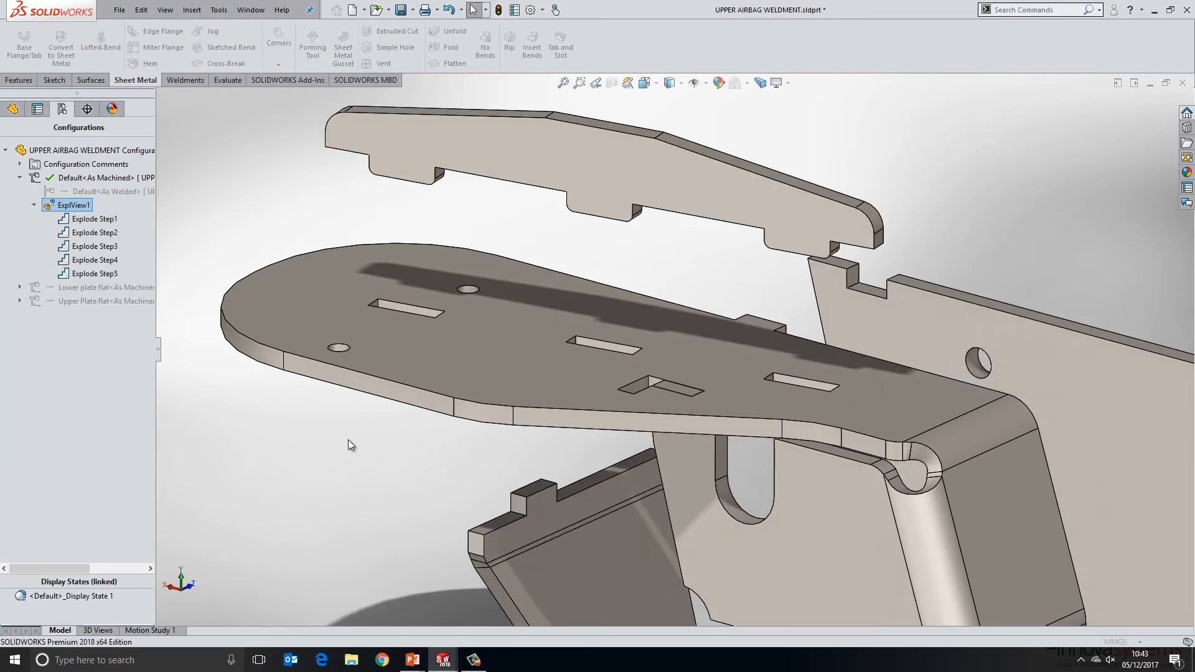
{"action": "left_click", "coordinate": [408, 164]}
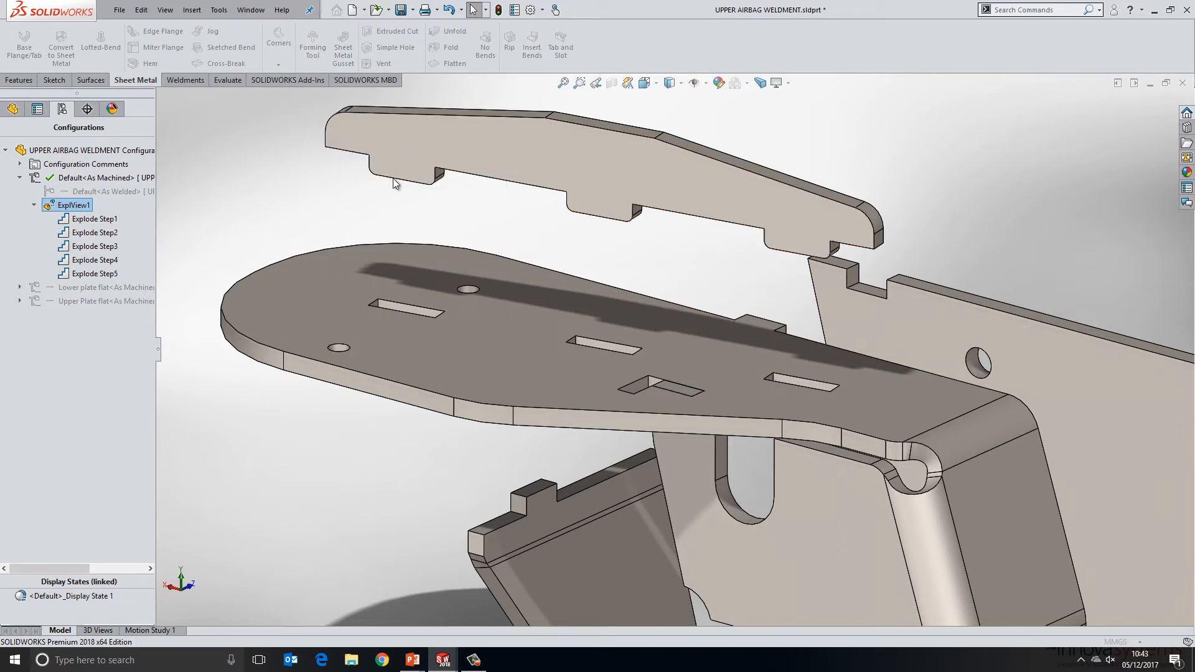
{"action": "mouse_move", "coordinate": [441, 371]}
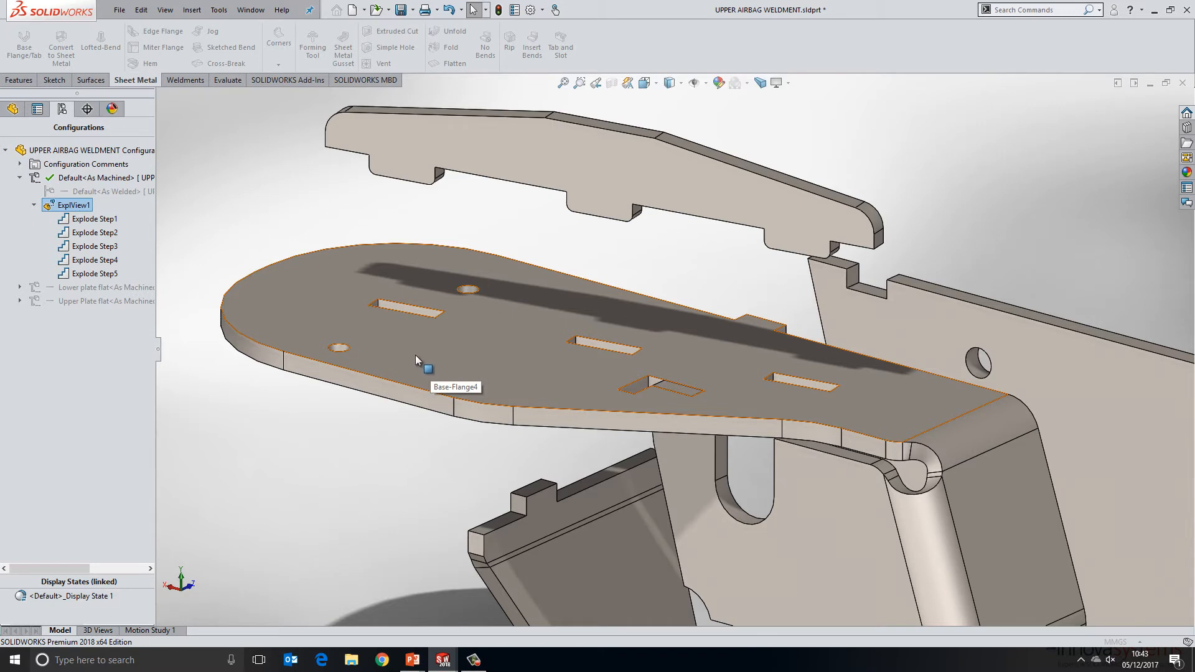
{"action": "mouse_move", "coordinate": [417, 363]}
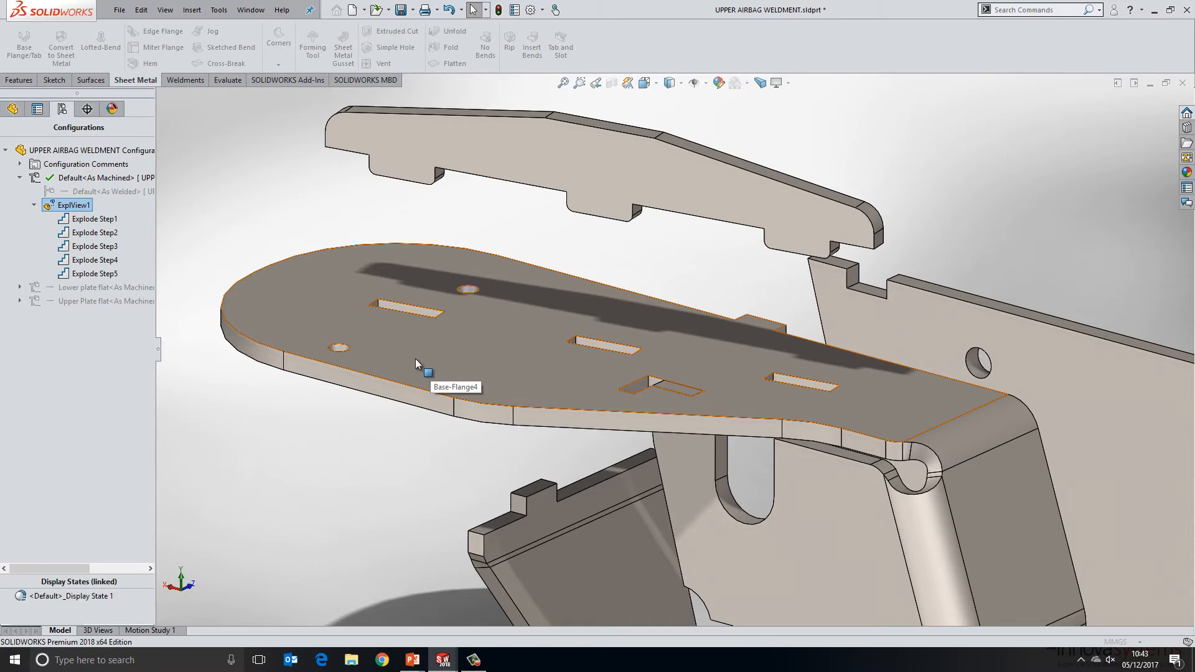
{"action": "right_click", "coordinate": [74, 204]}
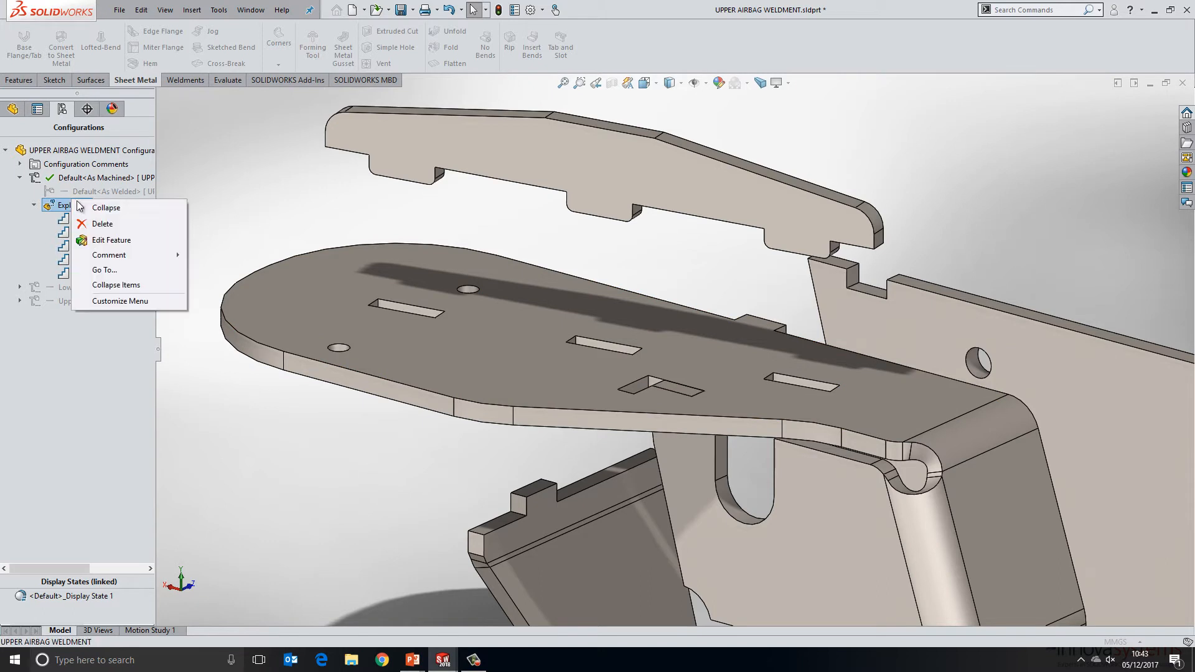
Step: Collapse the exploded view and review Tab and Slot-Tab5 in the FeatureManager tree
{"action": "left_click", "coordinate": [105, 207]}
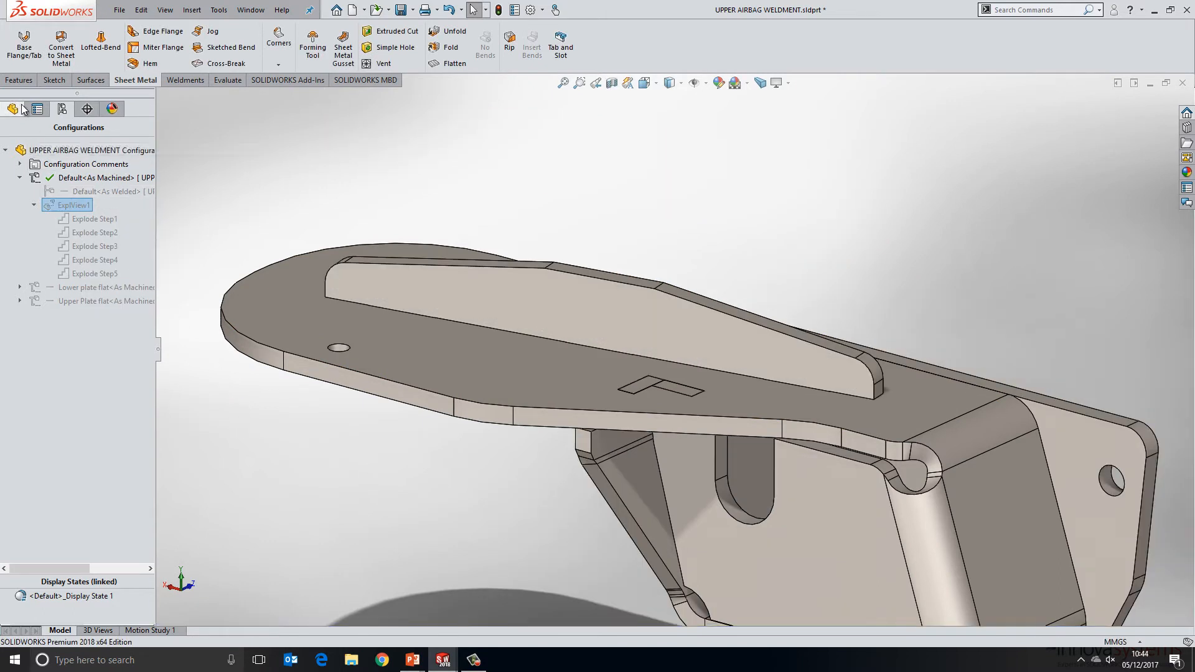
{"action": "left_click", "coordinate": [13, 109]}
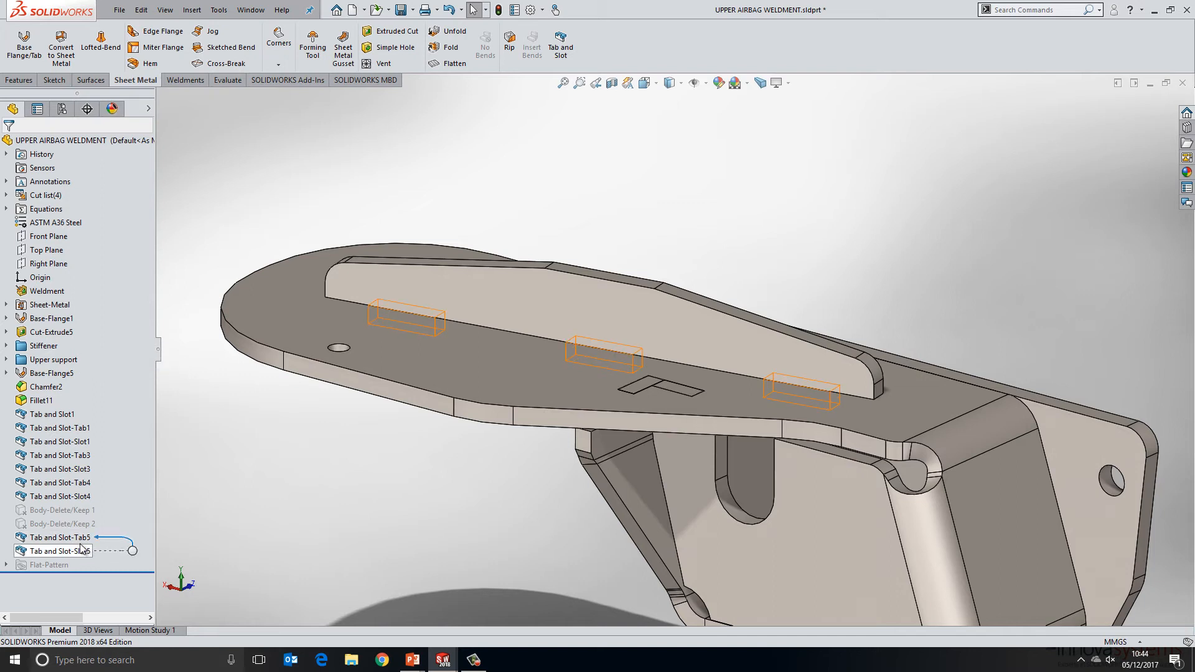
{"action": "right_click", "coordinate": [60, 537]}
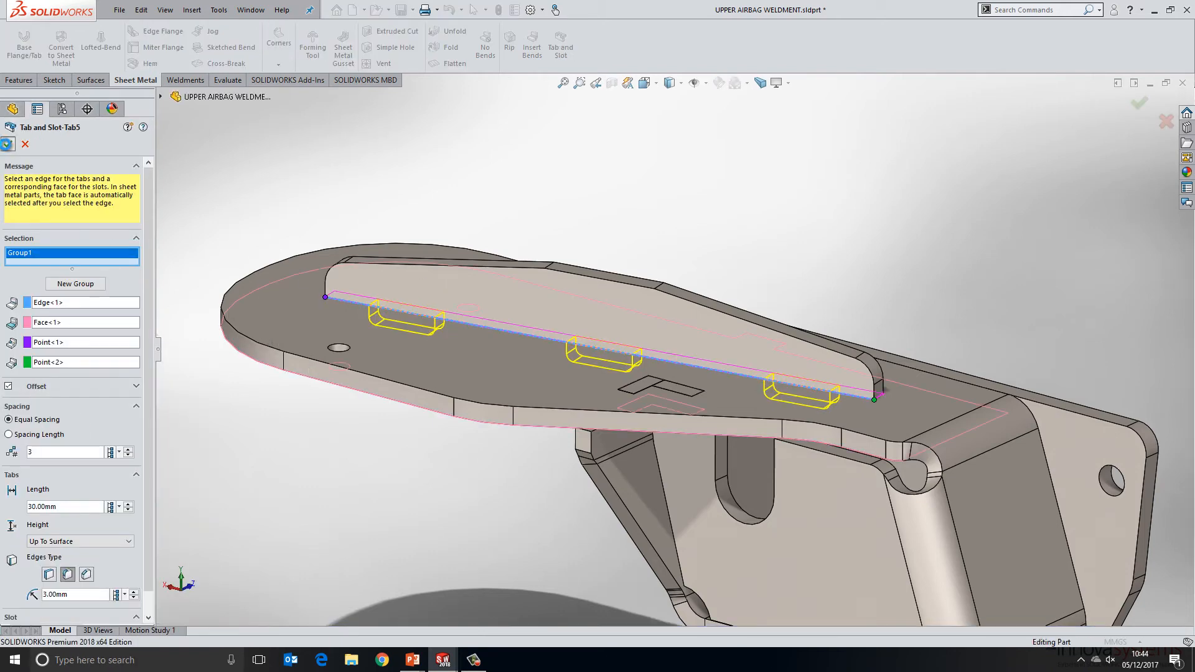
{"action": "left_click", "coordinate": [1138, 104]}
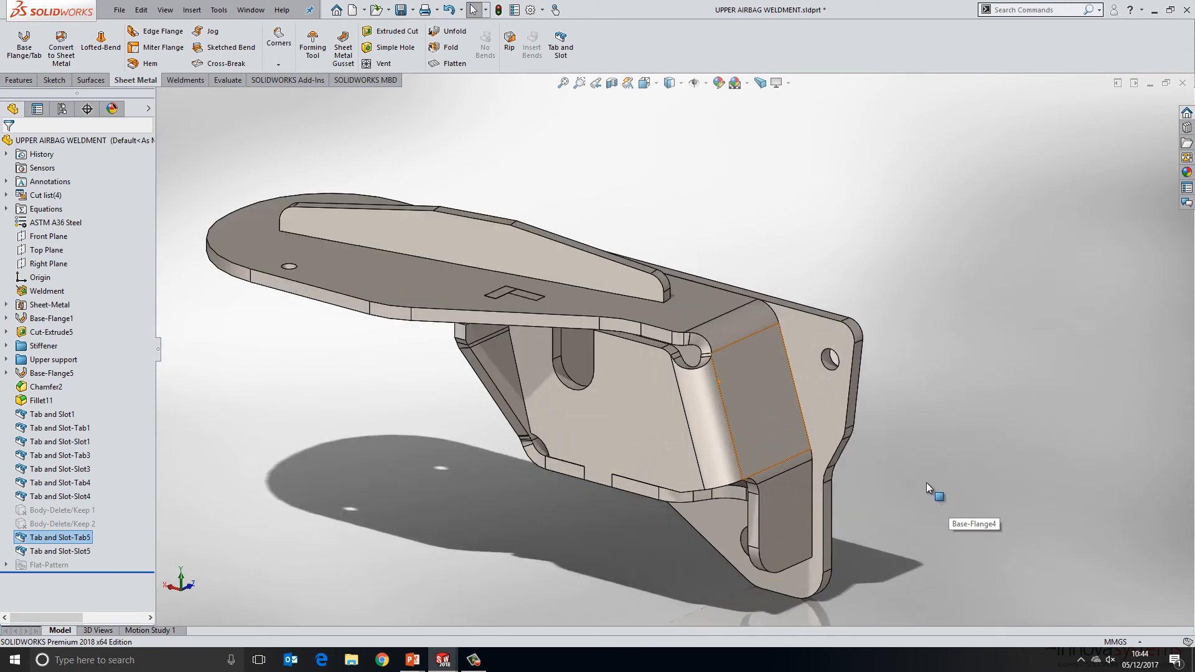
{"action": "left_click", "coordinate": [59, 428]}
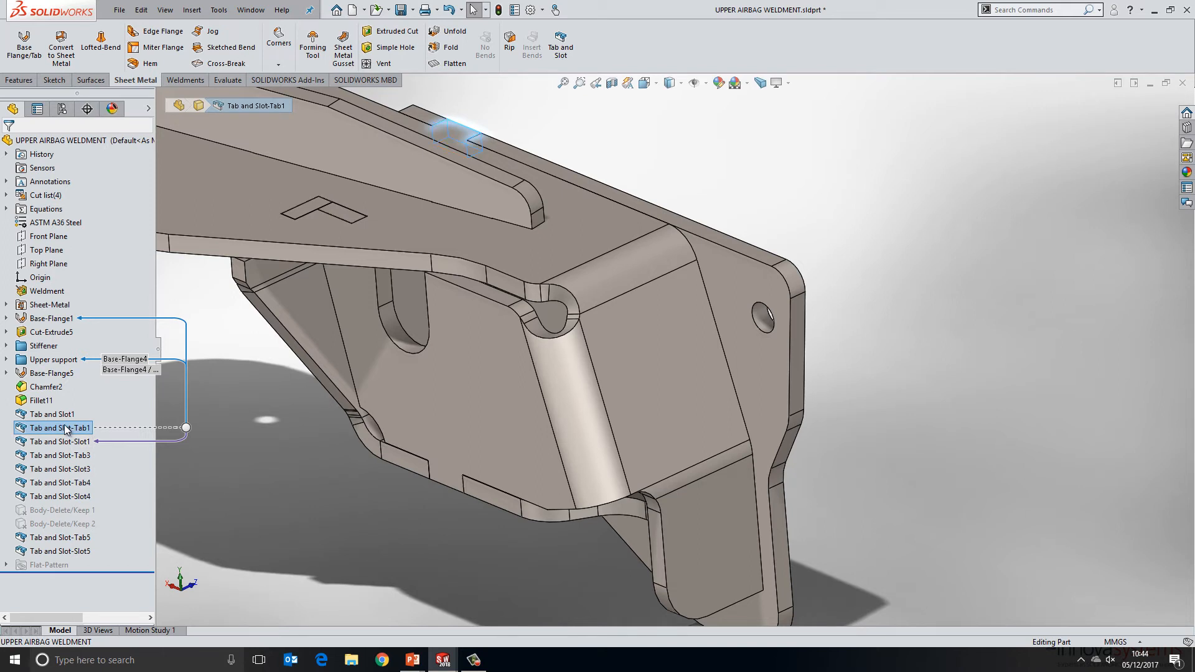
Step: Add a new group to Tab and Slot-Tab1 using the lower bracket edge and face
{"action": "double_click", "coordinate": [57, 428]}
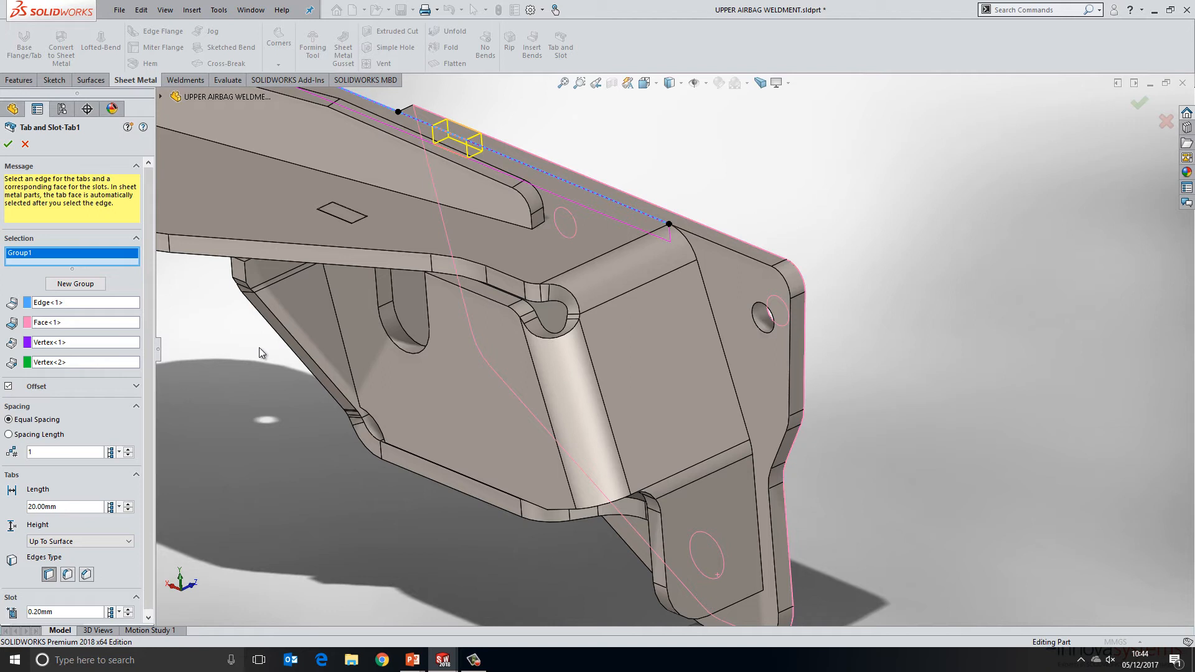
{"action": "mouse_move", "coordinate": [235, 336]}
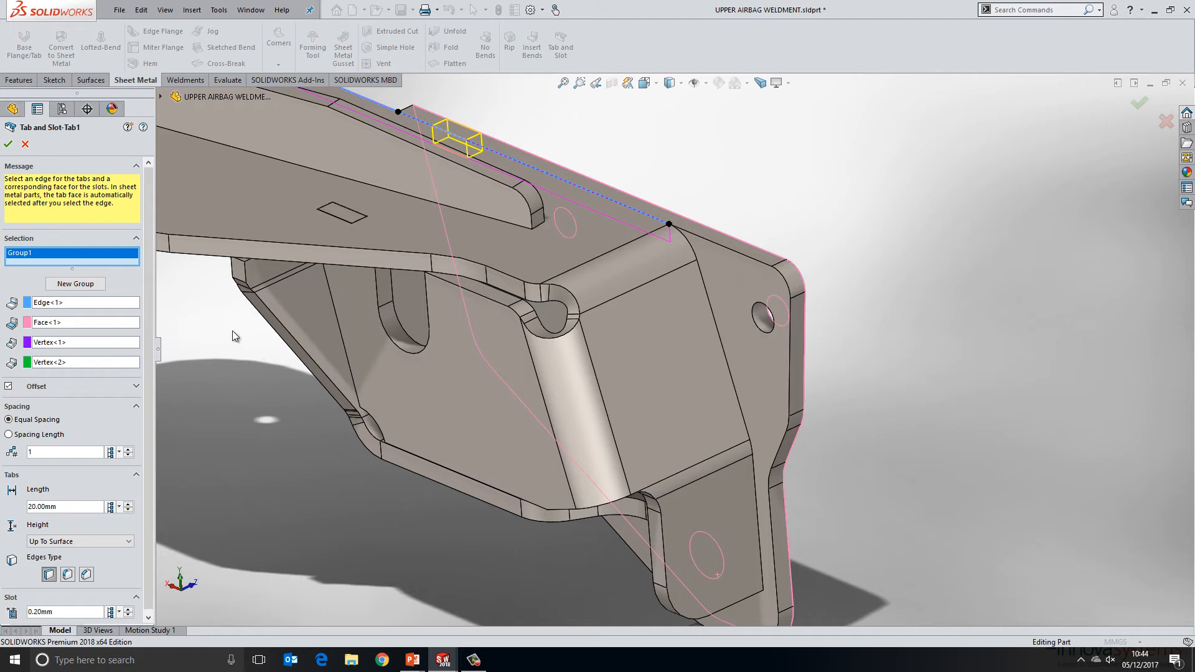
{"action": "mouse_move", "coordinate": [221, 315]}
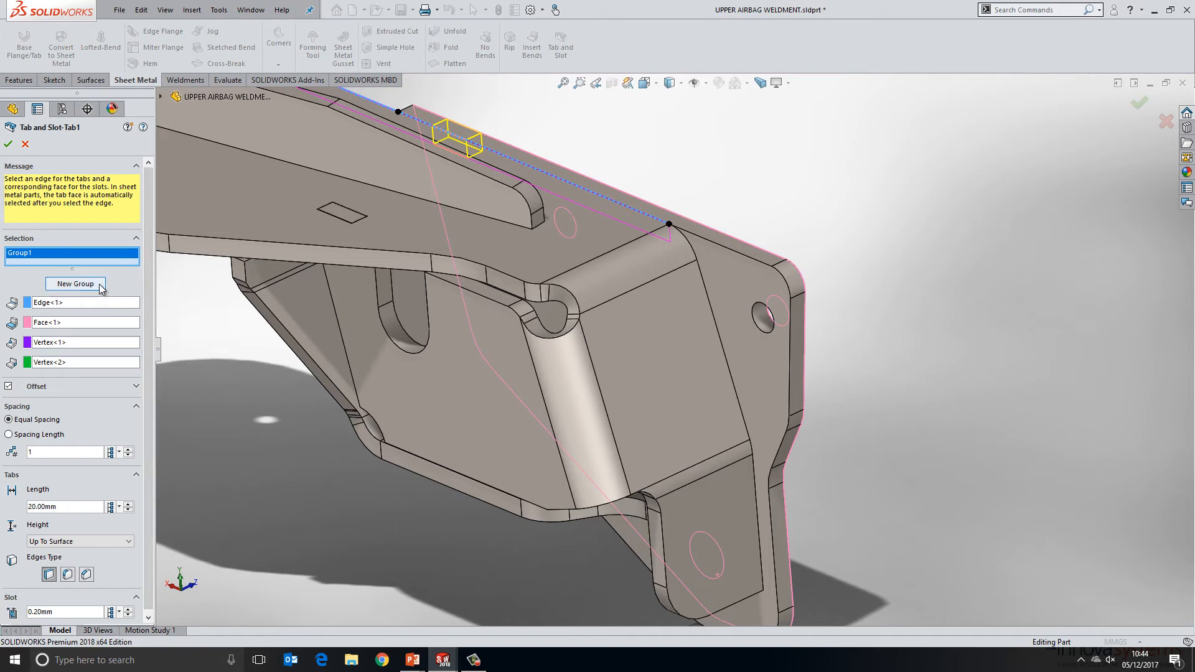
{"action": "mouse_move", "coordinate": [75, 284]}
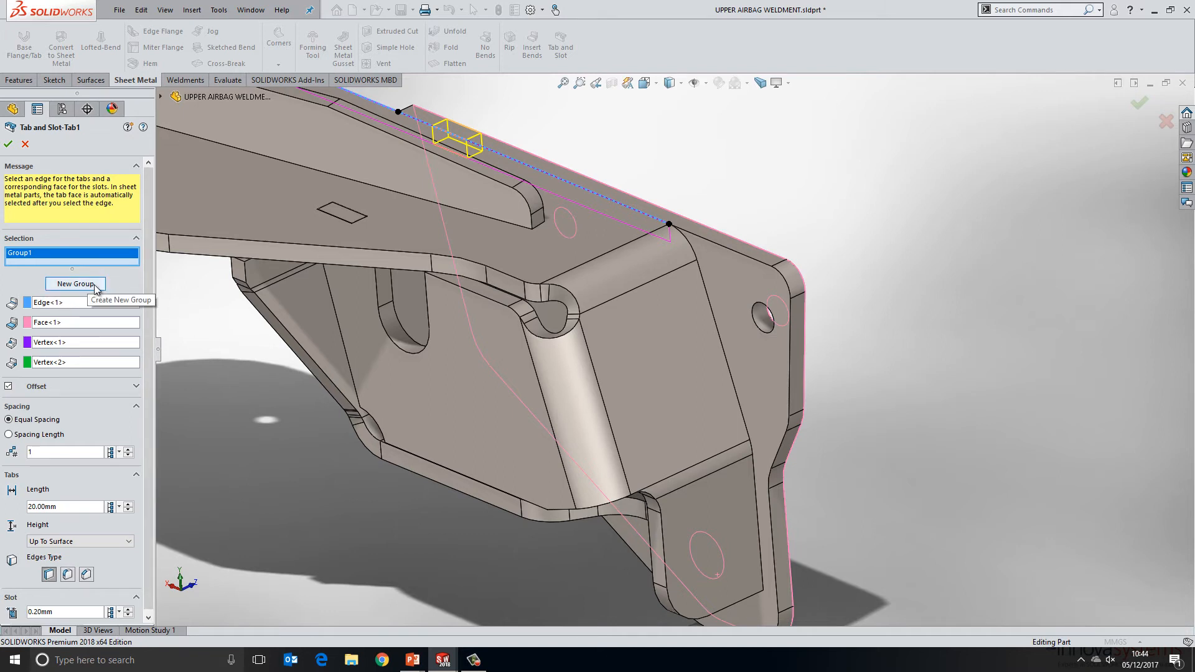
{"action": "left_click", "coordinate": [74, 283]}
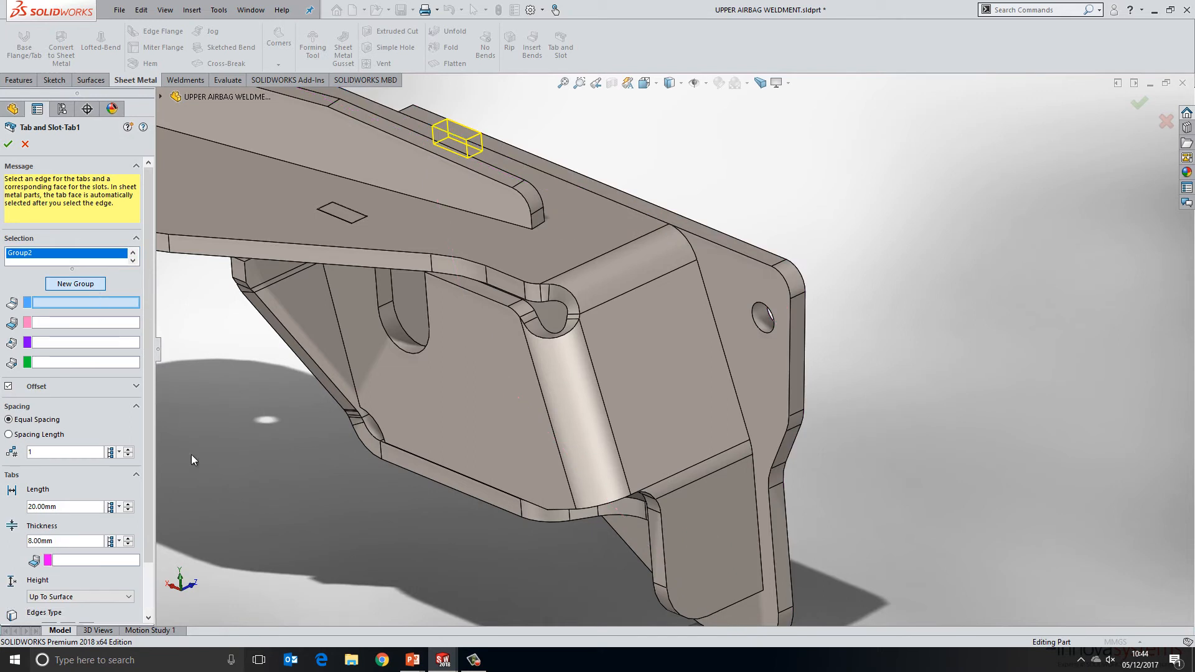
{"action": "left_click", "coordinate": [750, 522]}
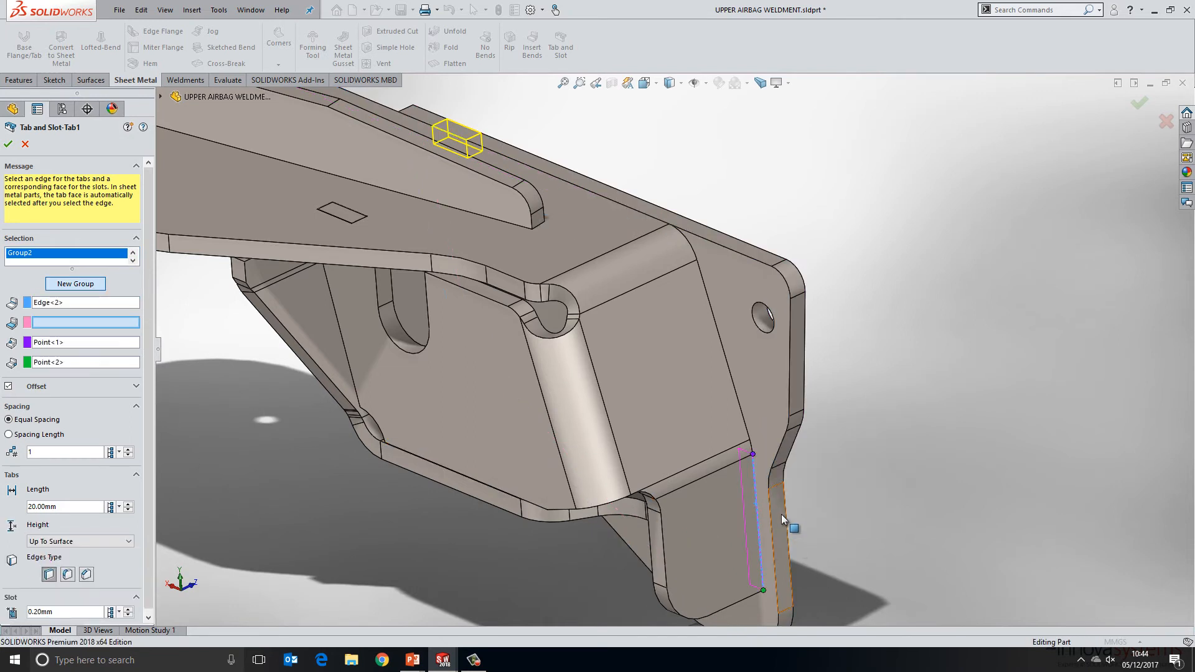
{"action": "right_click", "coordinate": [782, 521]}
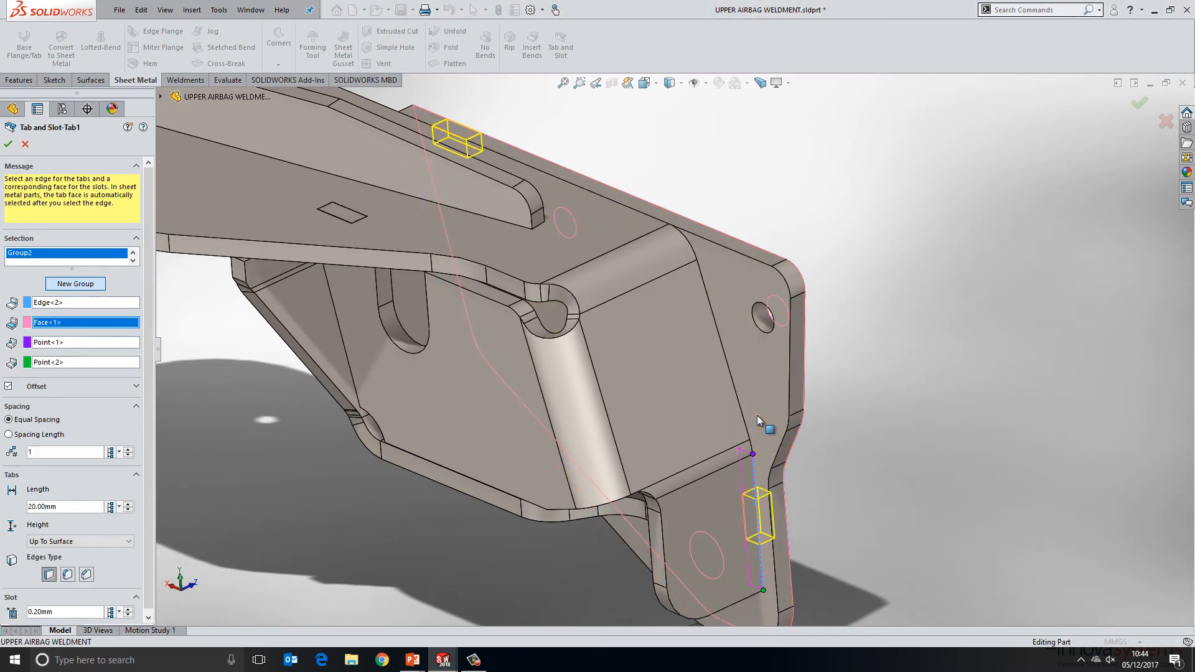
{"action": "mouse_move", "coordinate": [743, 531]}
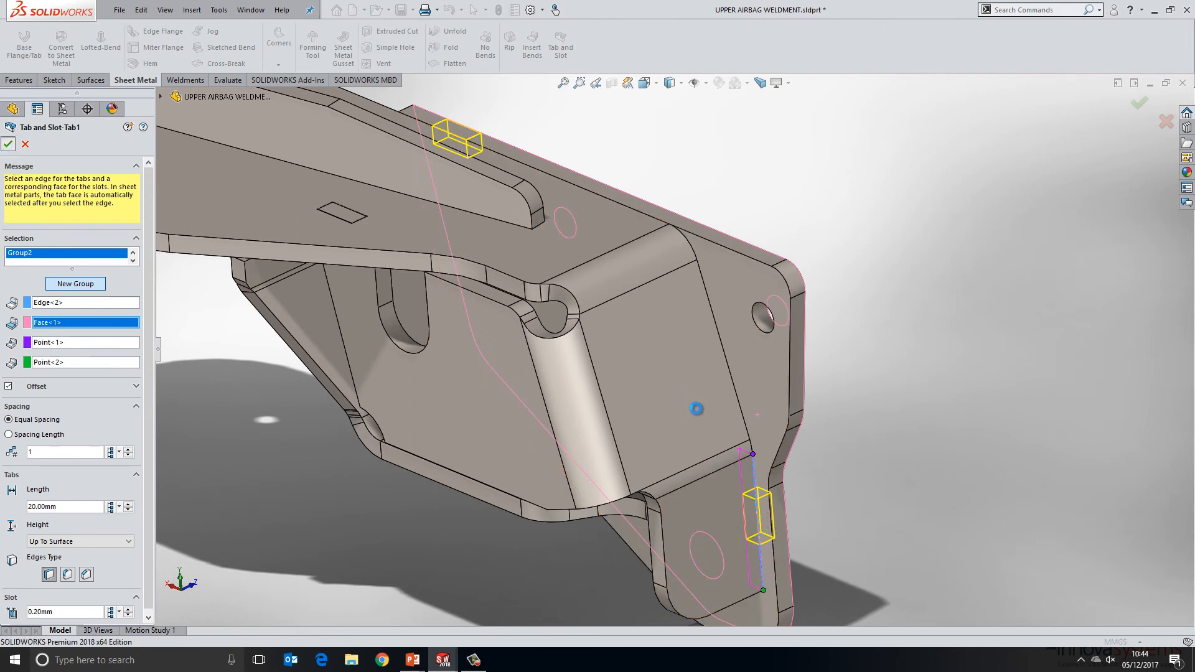
{"action": "left_click", "coordinate": [8, 143]}
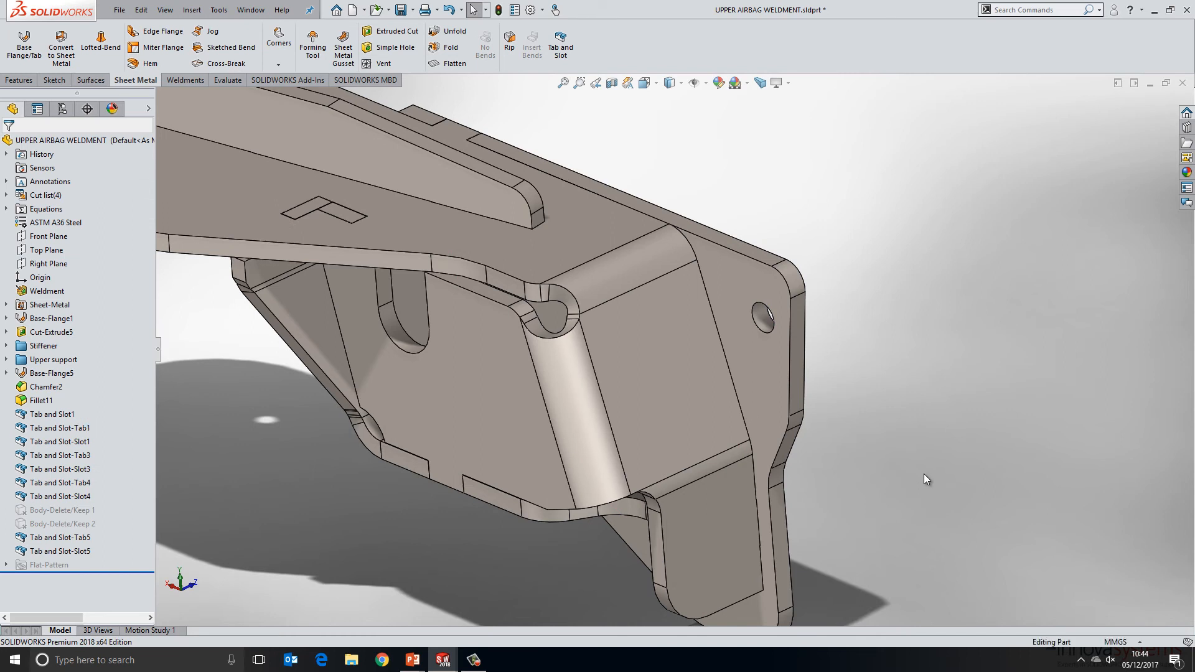
{"action": "mouse_move", "coordinate": [900, 491]}
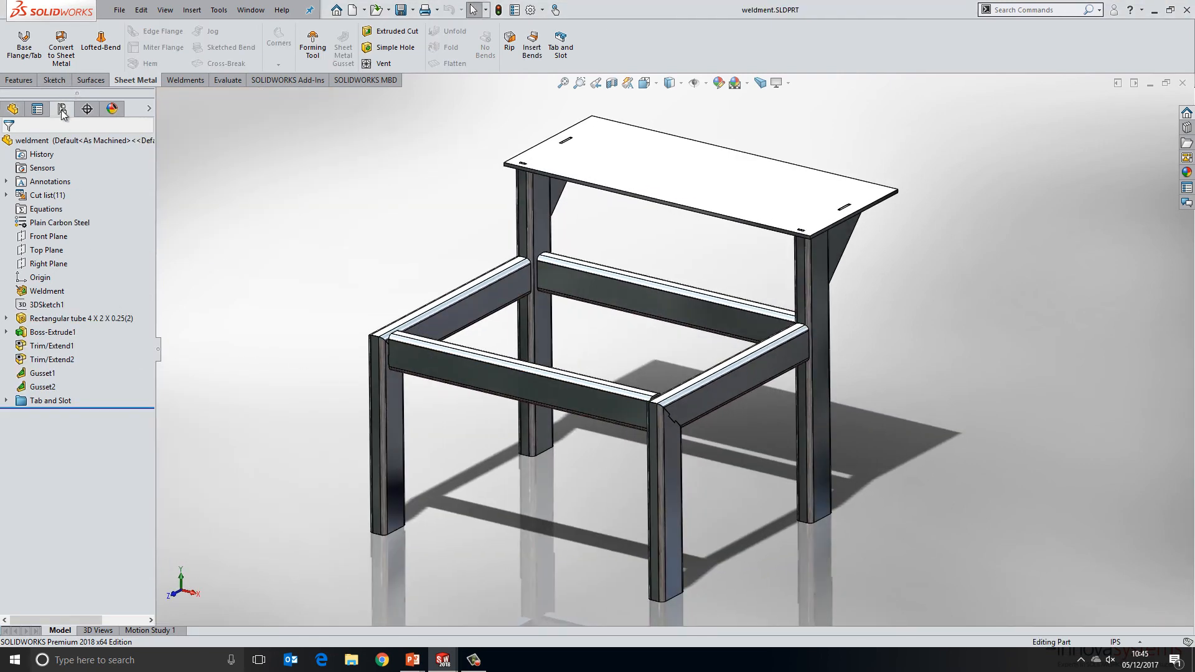
Step: Explode the table frame's ExplView1, separating tubes, gussets and top plate
{"action": "right_click", "coordinate": [67, 190]}
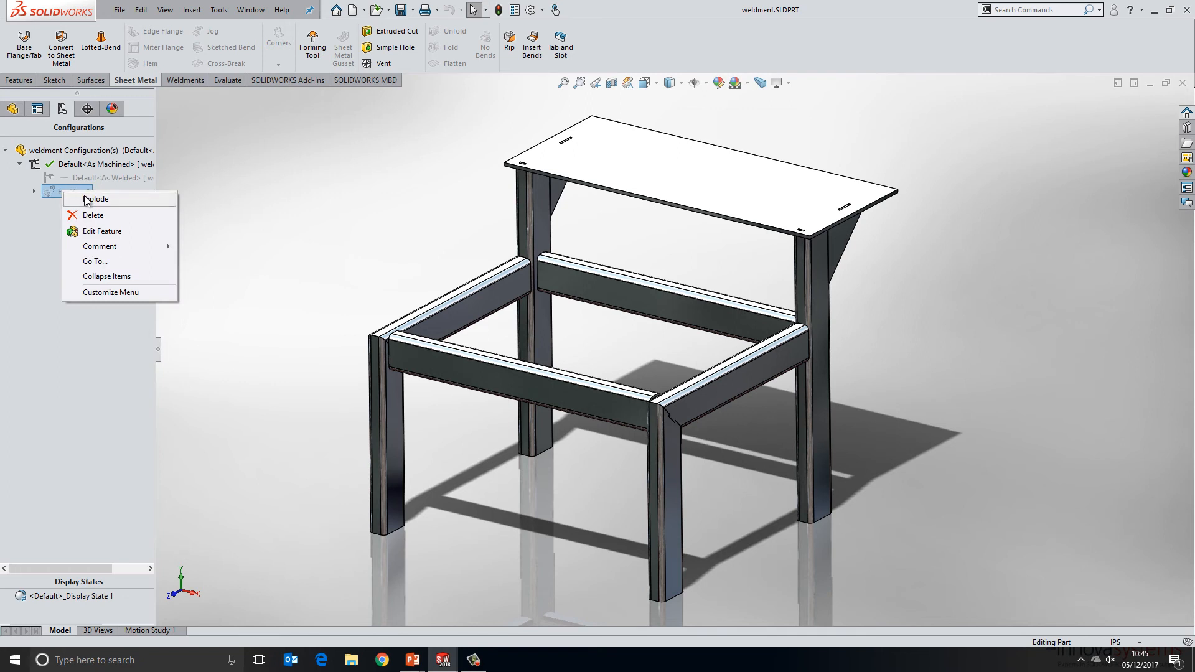
{"action": "left_click", "coordinate": [97, 199]}
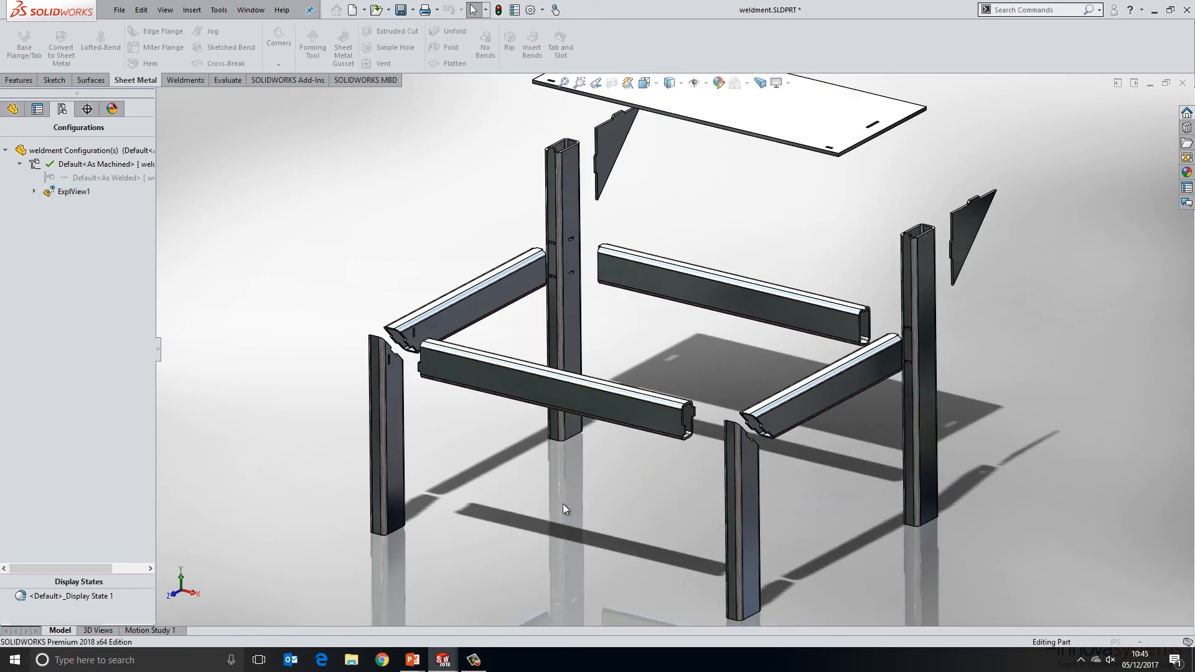
{"action": "mouse_move", "coordinate": [488, 425]}
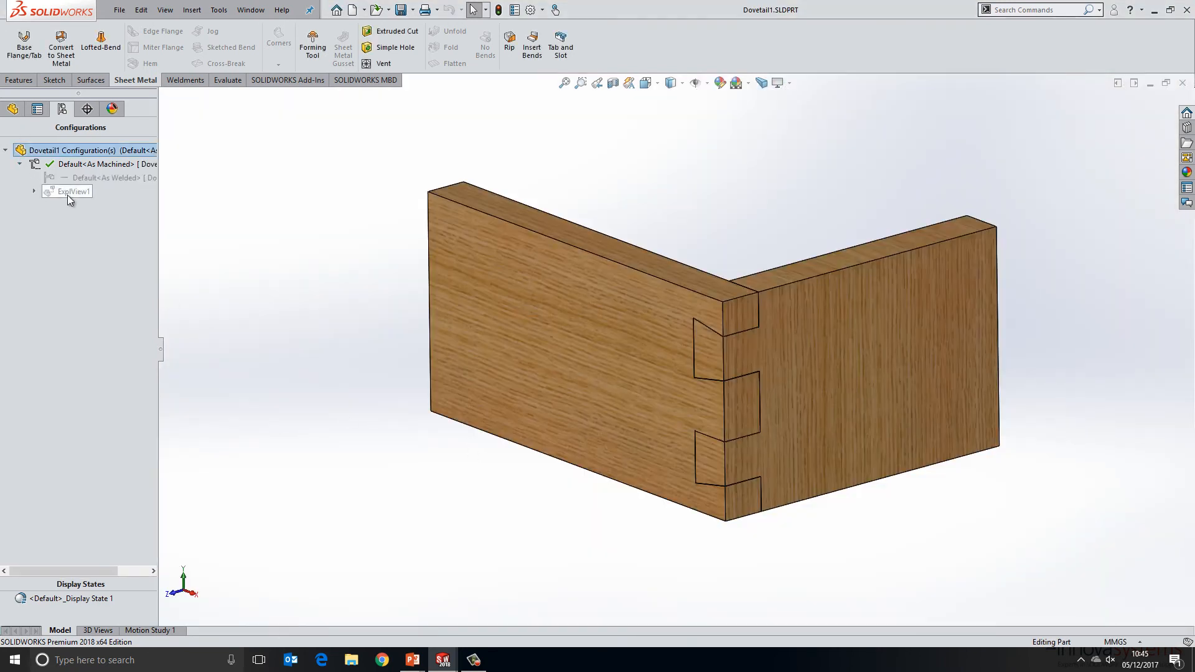
Step: Explode the dovetail joint via ExplView1, then select Draft2 in the feature tree to show its faces
{"action": "double_click", "coordinate": [74, 191]}
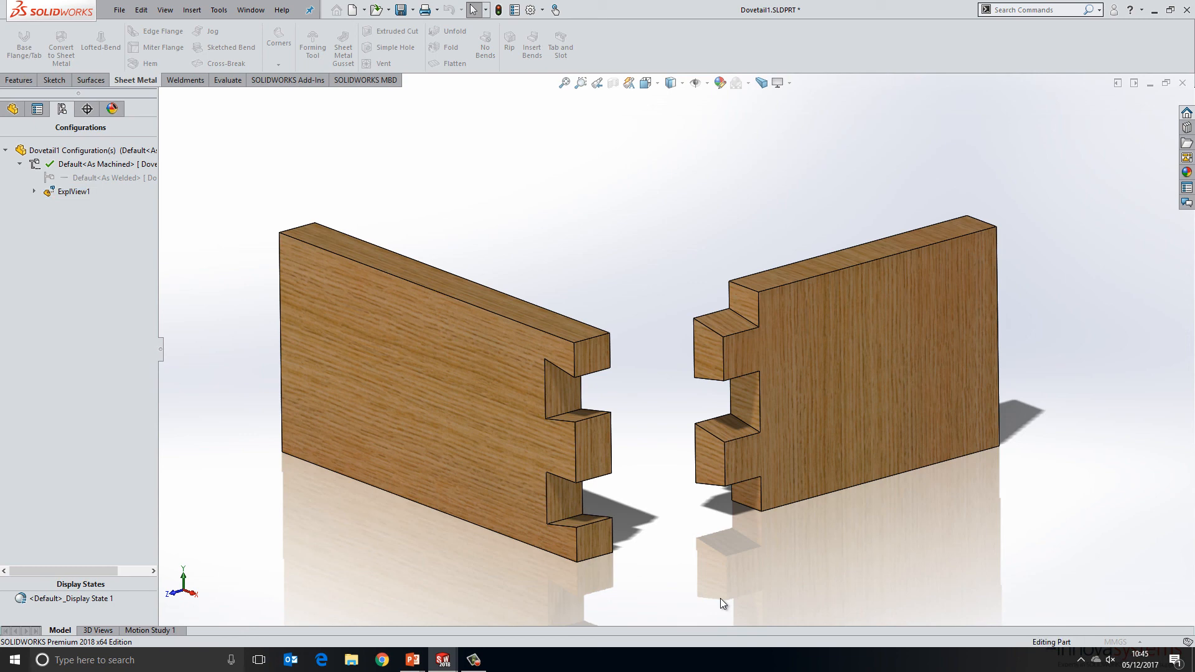
{"action": "mouse_move", "coordinate": [654, 509]}
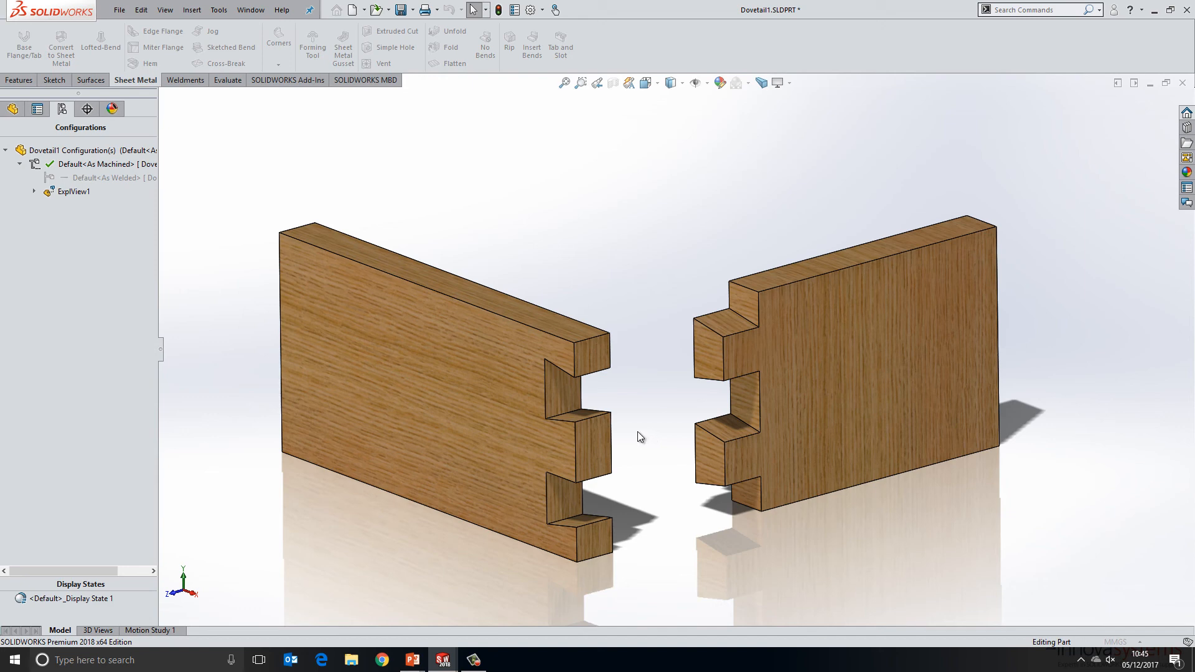
{"action": "mouse_move", "coordinate": [635, 438]}
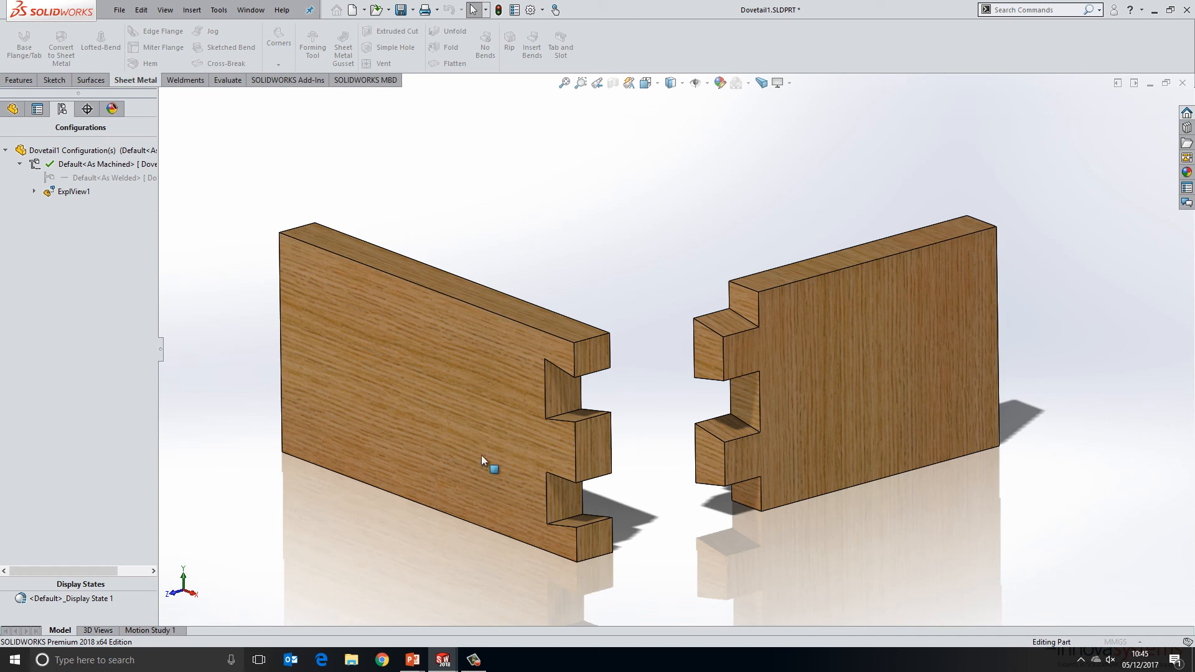
{"action": "left_click", "coordinate": [12, 109]}
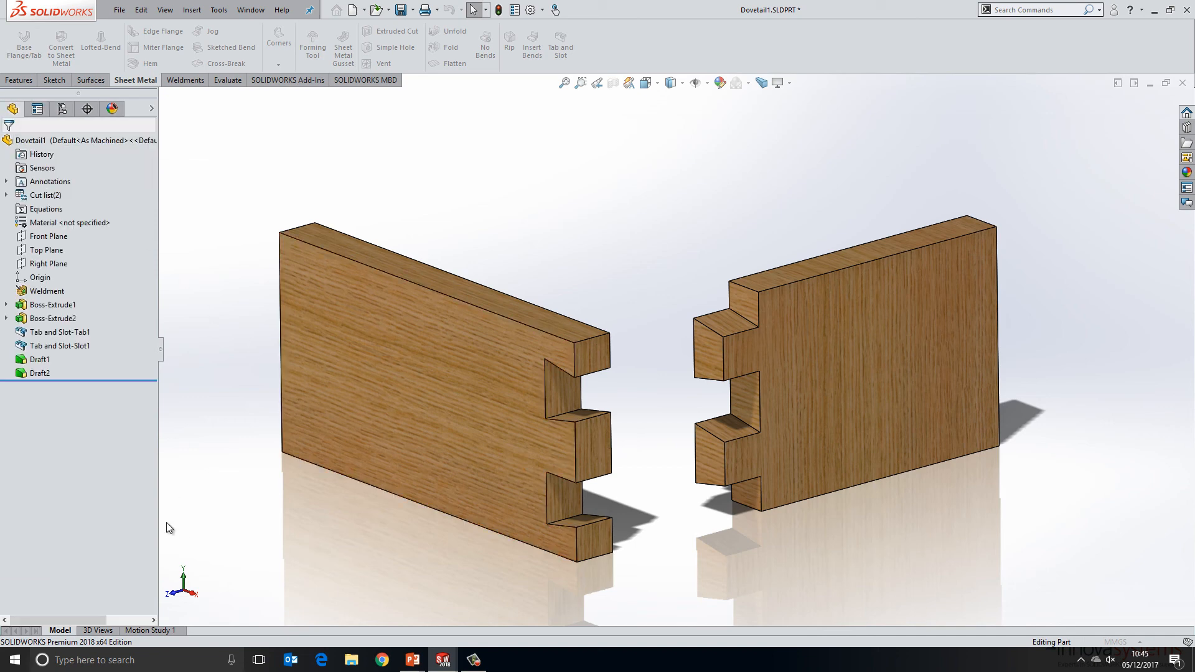
{"action": "left_click", "coordinate": [40, 373]}
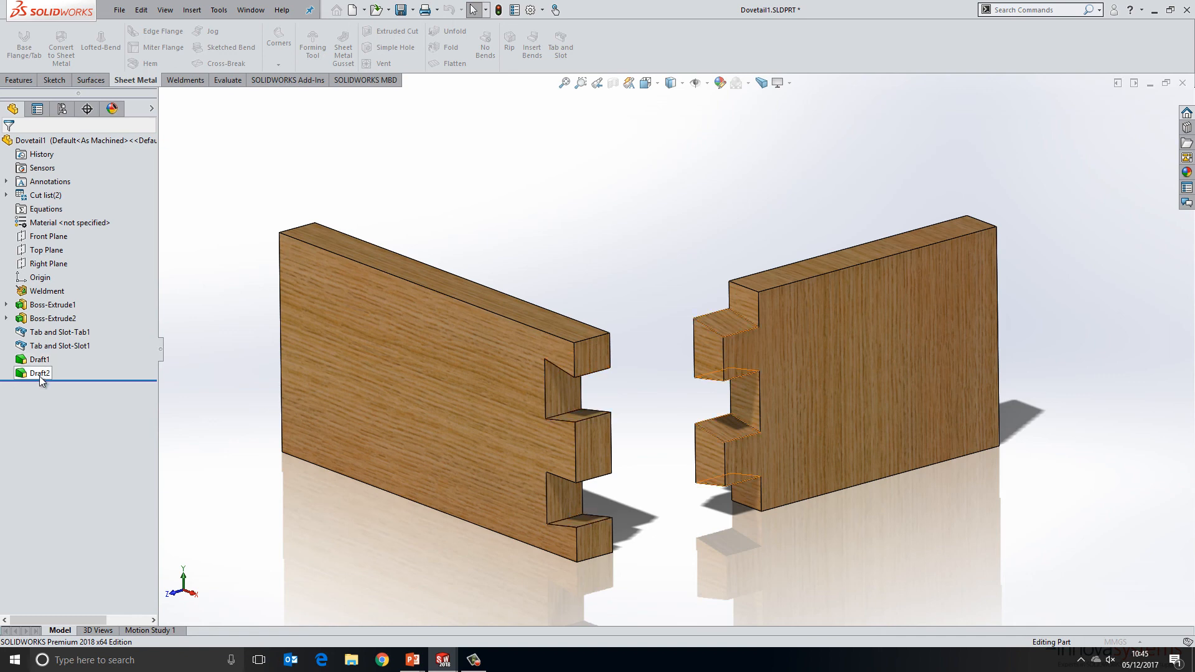